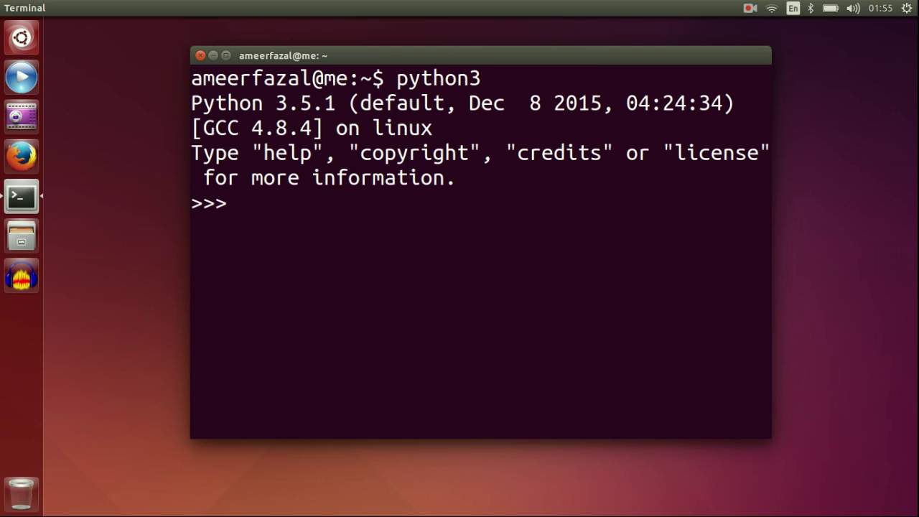
- Assign name = 'cat', print it as cat, and check that type(name) reports <class 'str'>
type("n")
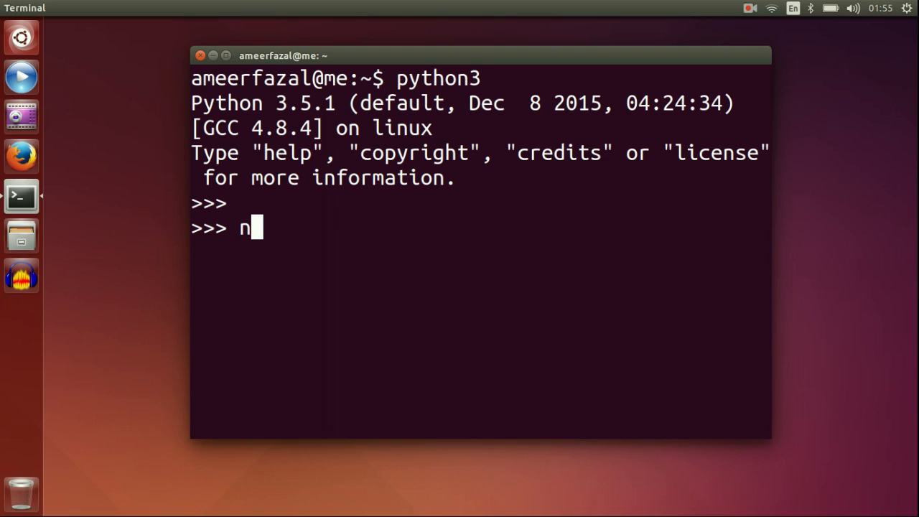
type("ame = '")
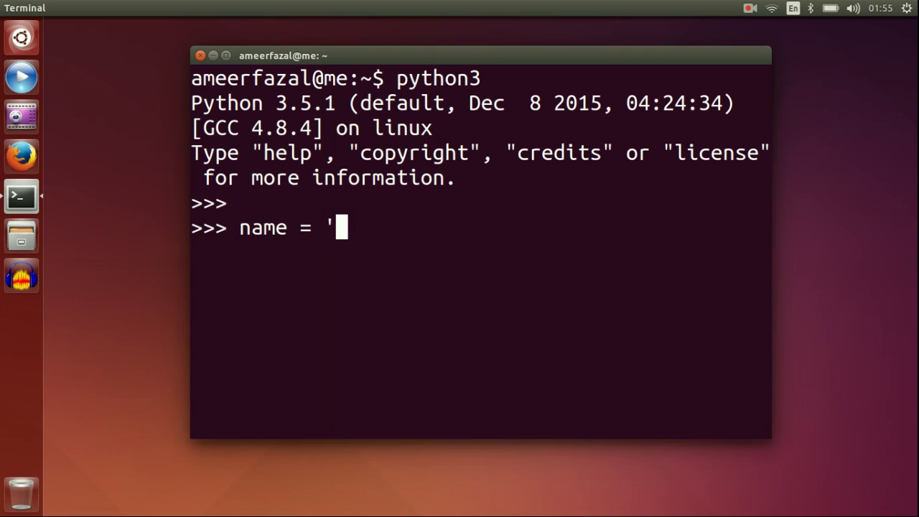
key("Return")
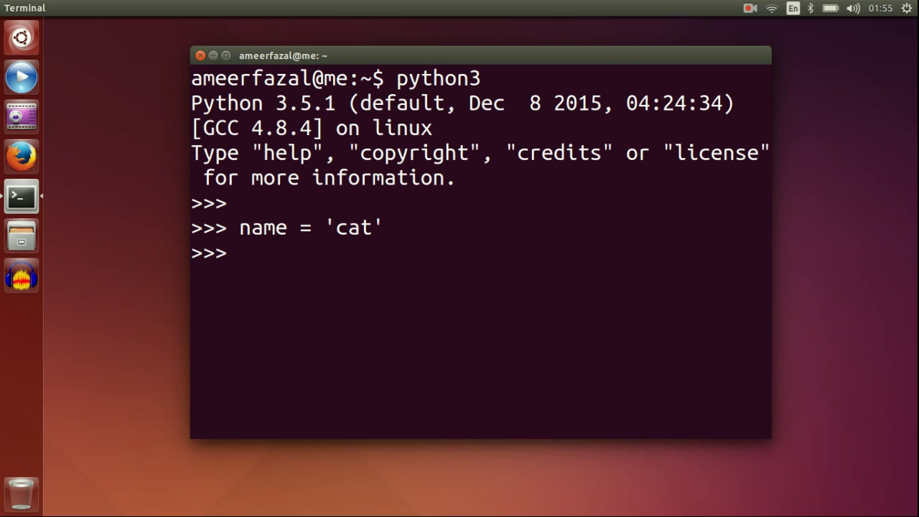
type("print")
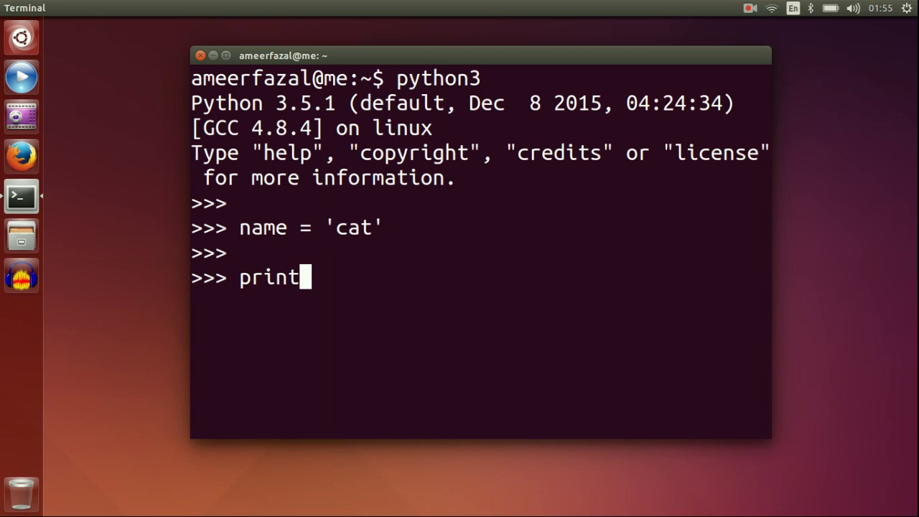
type("(name)")
type("type(nam")
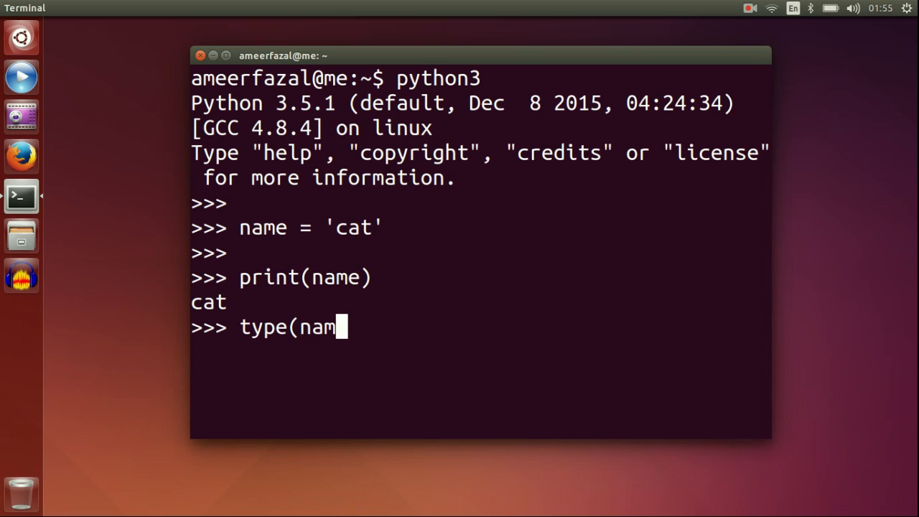
key("Return")
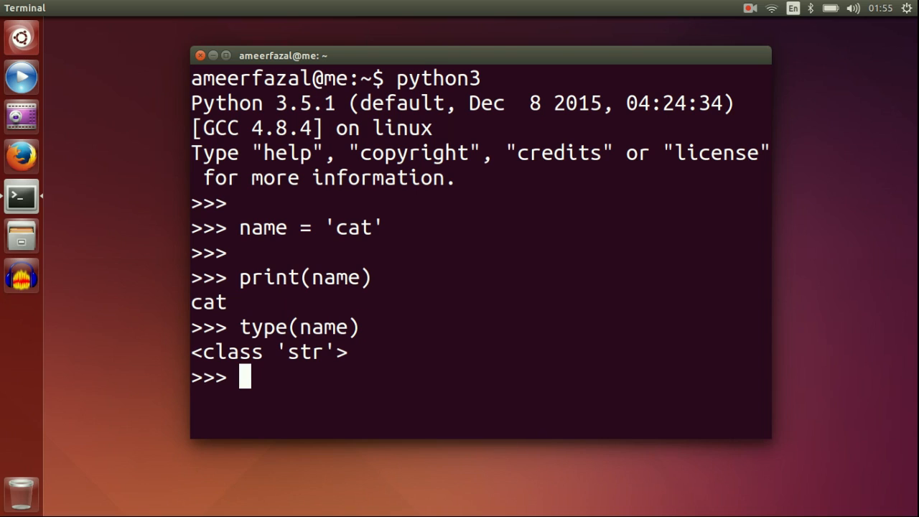
double_click(306, 351)
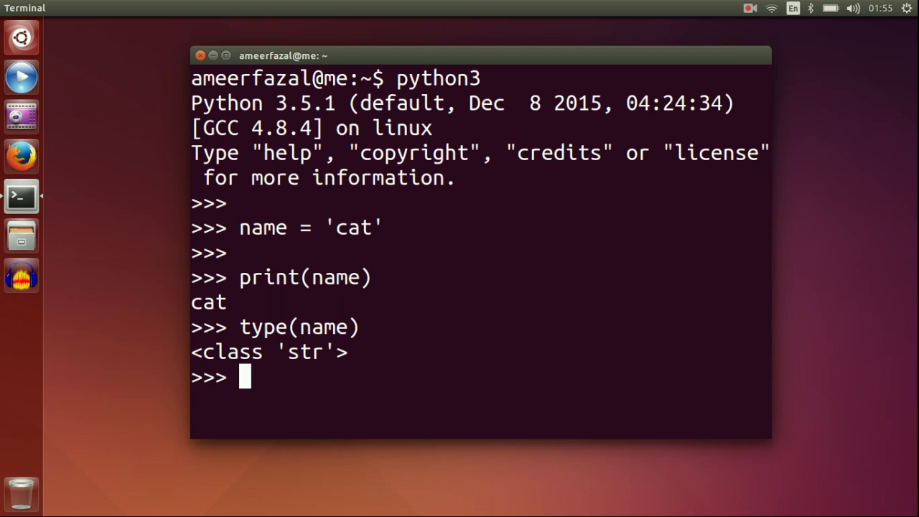
- Assign question = 'How are you?'
type("qu")
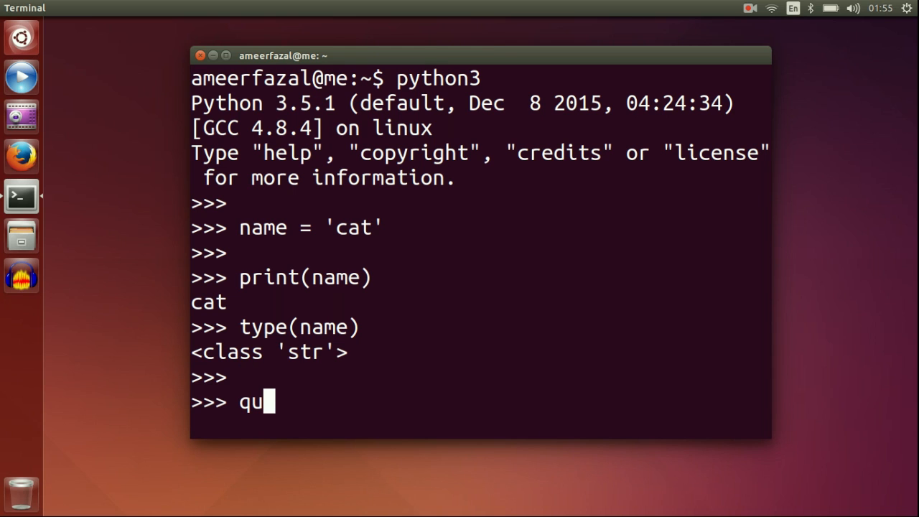
type("estion")
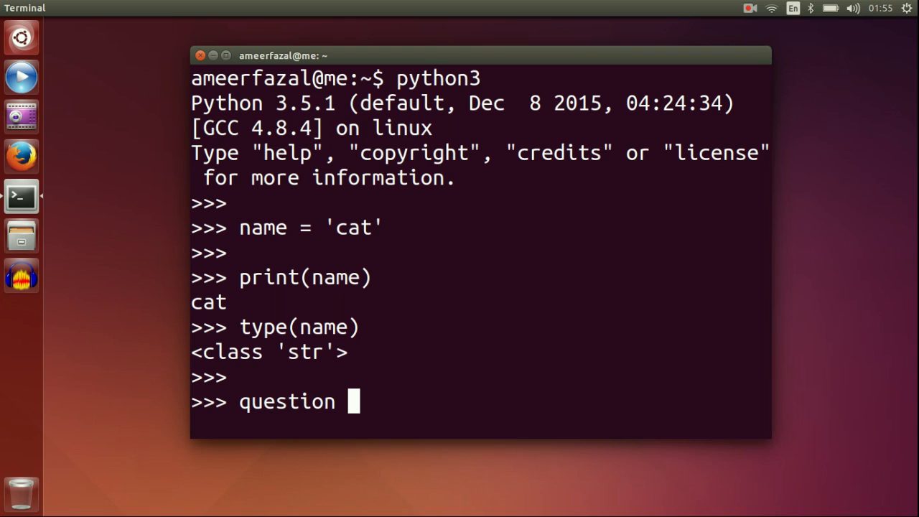
type("= 'How")
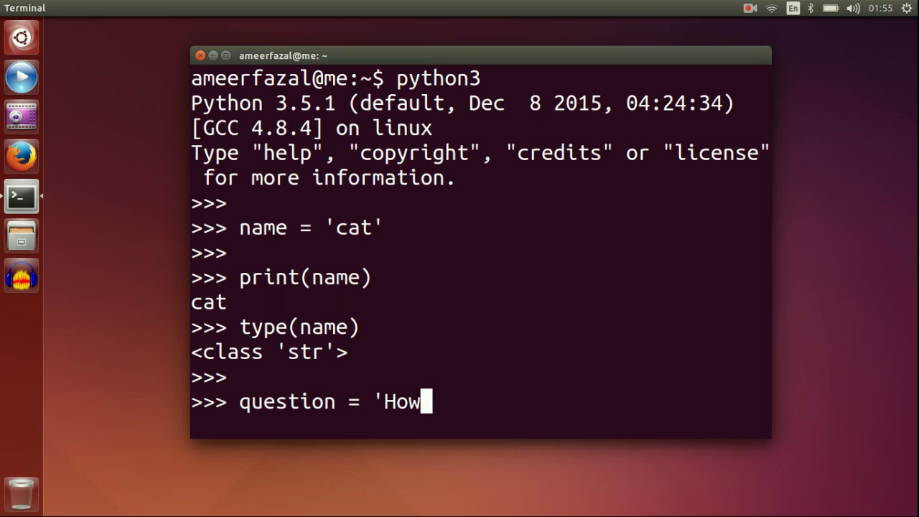
type("are you")
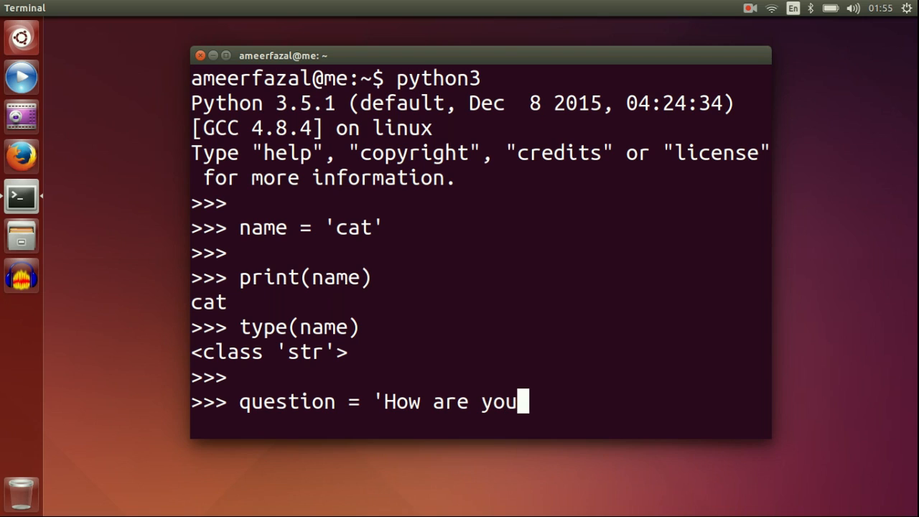
key("Return")
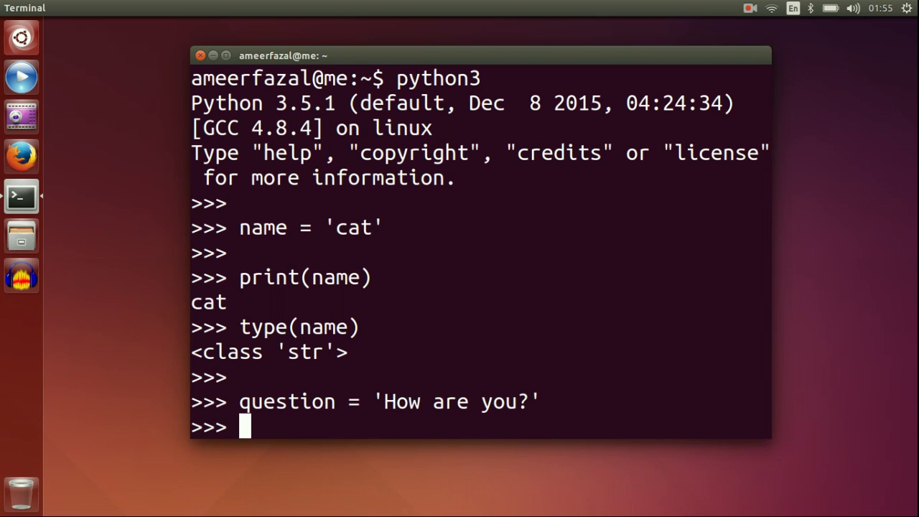
- Assign sentence a triple-quoted string 'This is a multiline / string with multiple / lines of stuff'
type("sen")
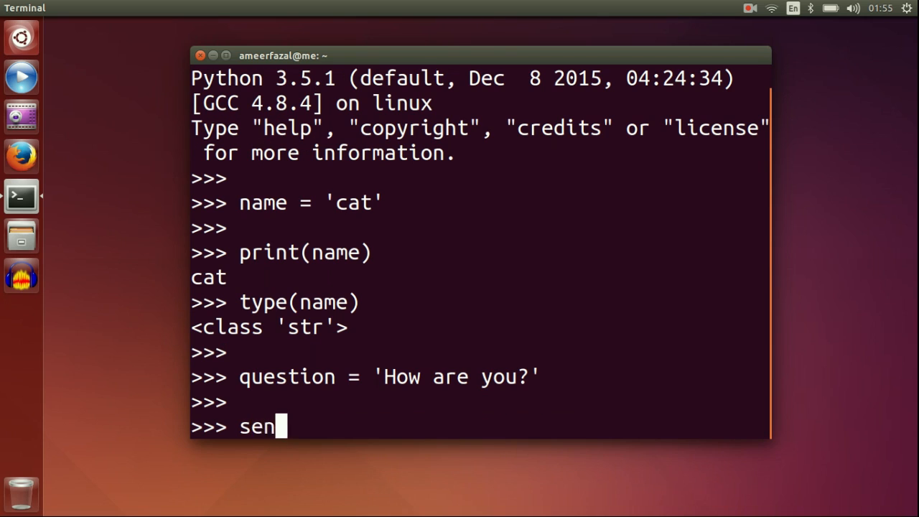
type("tence =")
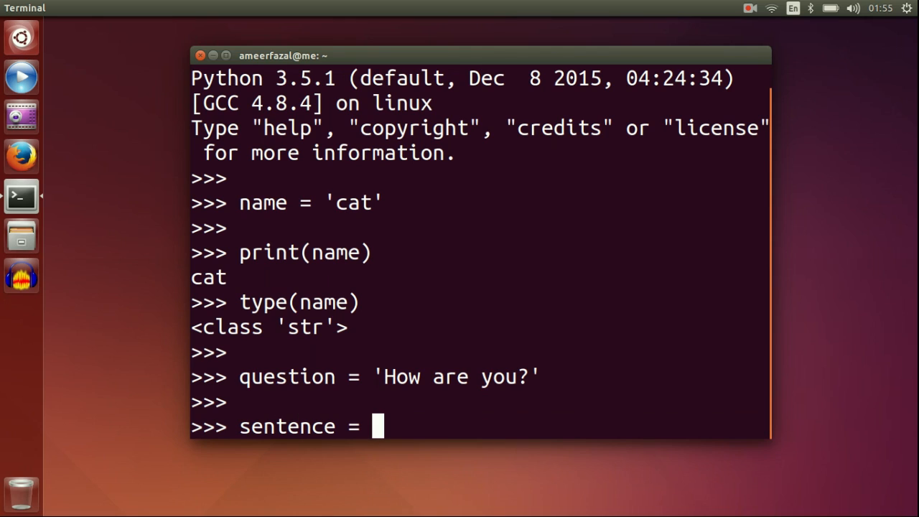
type("'''")
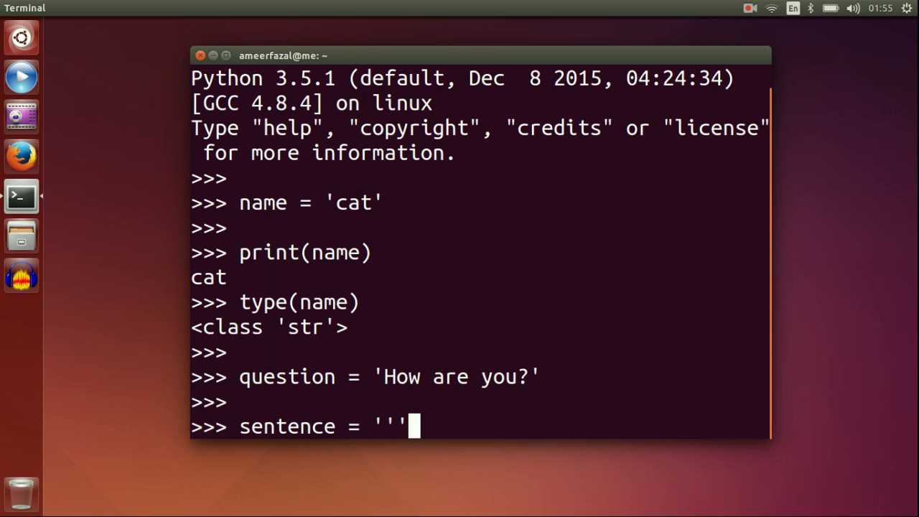
type("This is a")
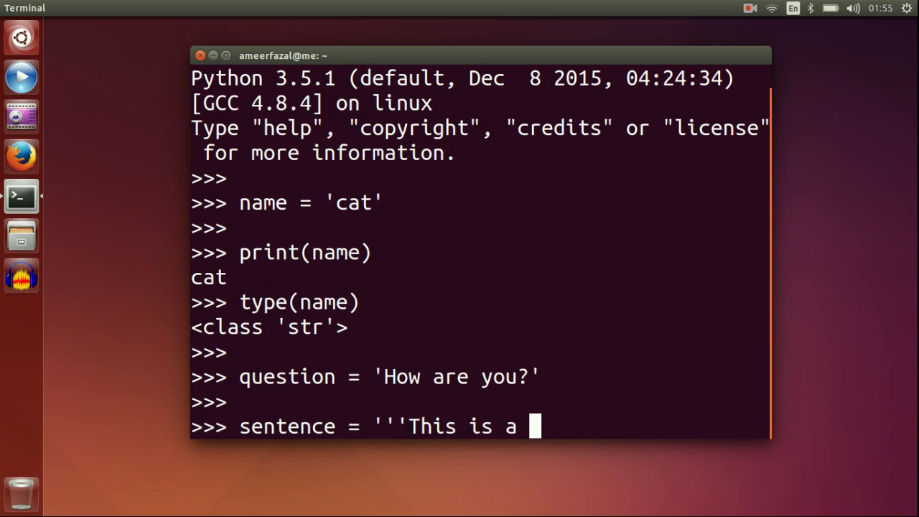
type("multiline")
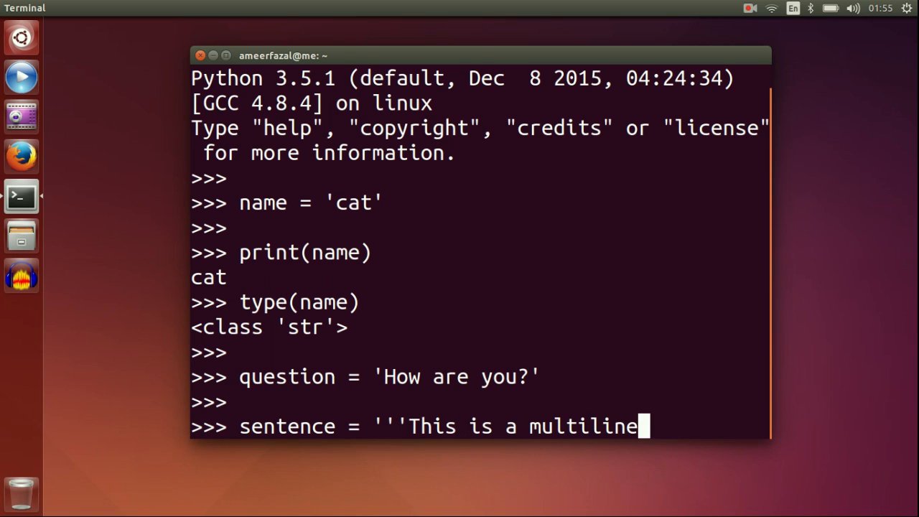
key("Return")
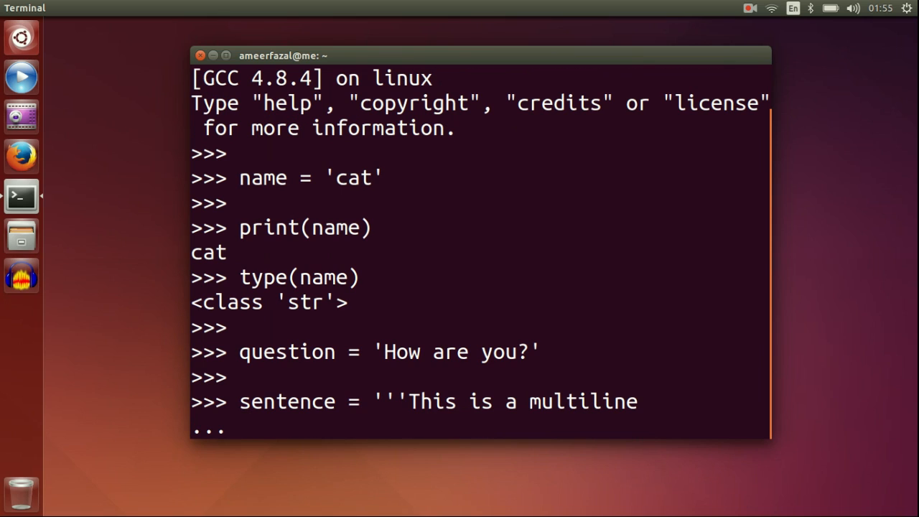
type("stri")
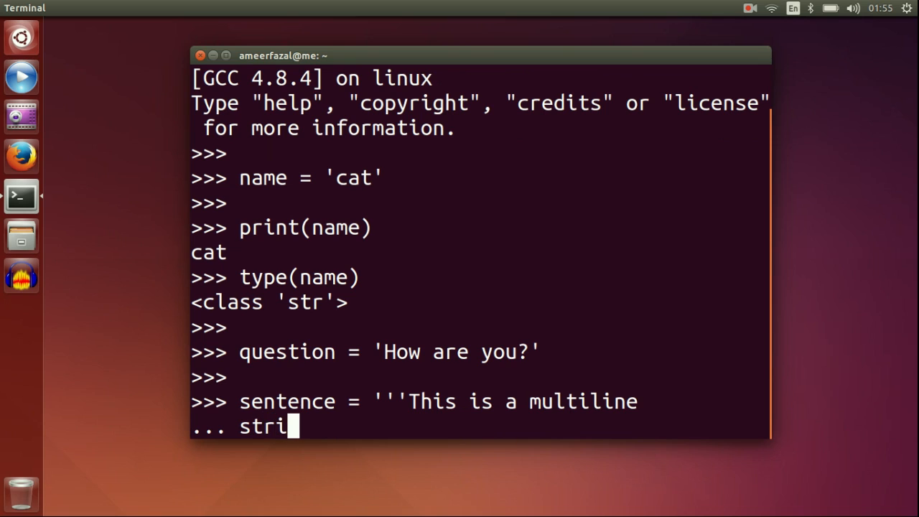
type("ng with mu")
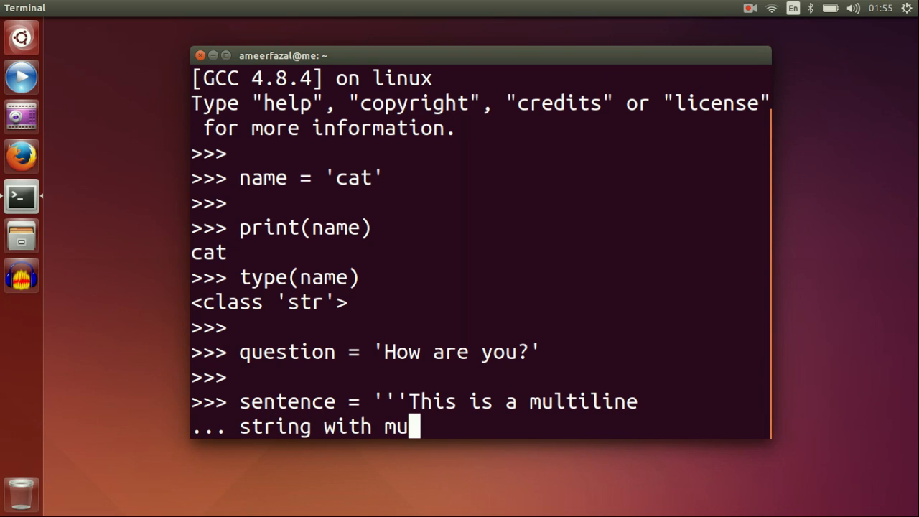
type("ltip")
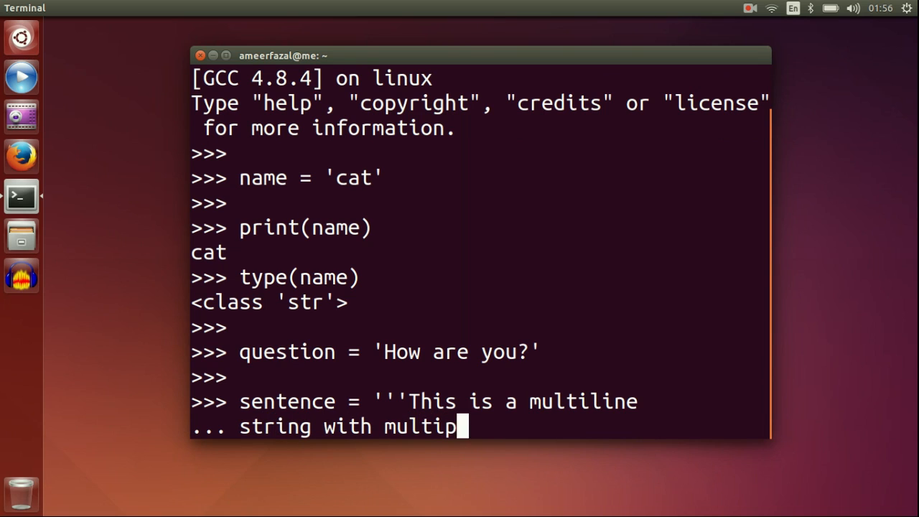
type("le")
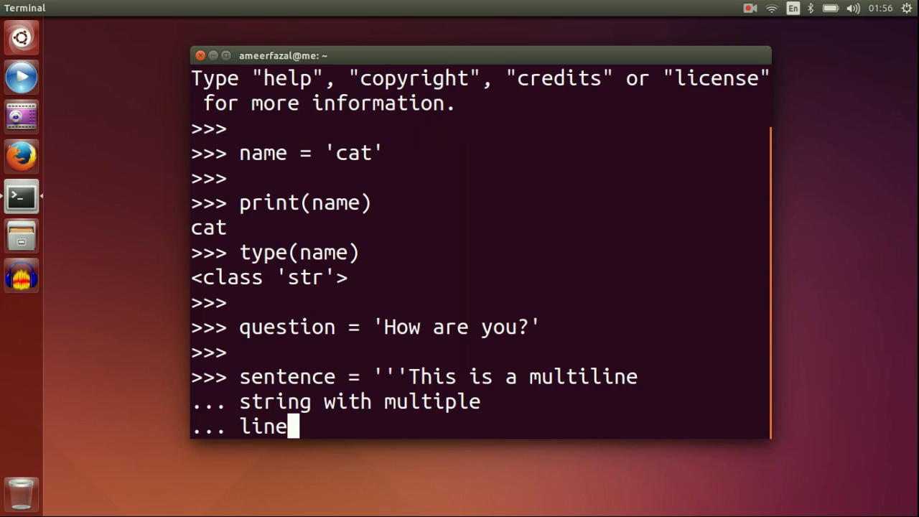
type("s of st")
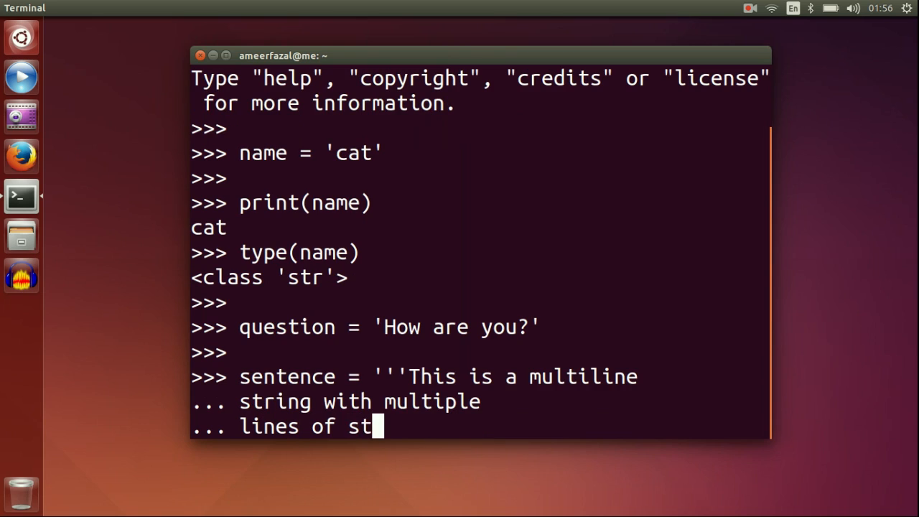
type("uff'''")
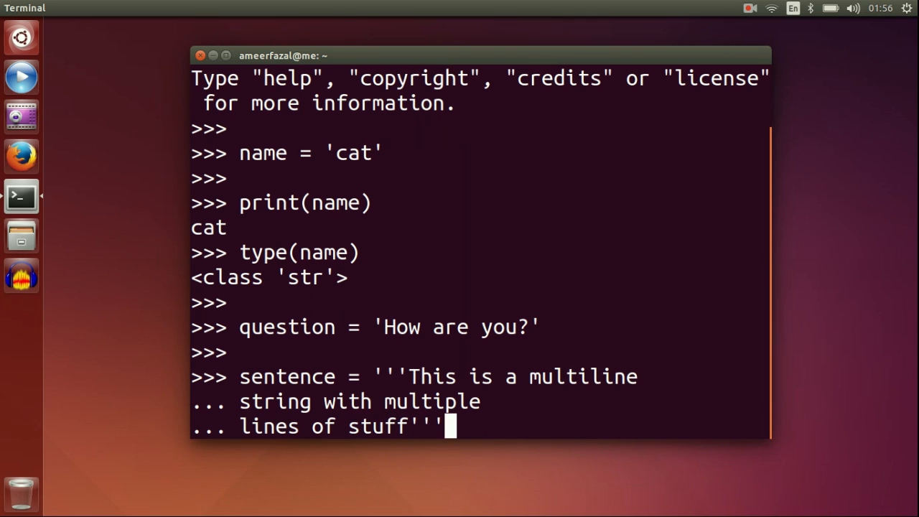
key("Return")
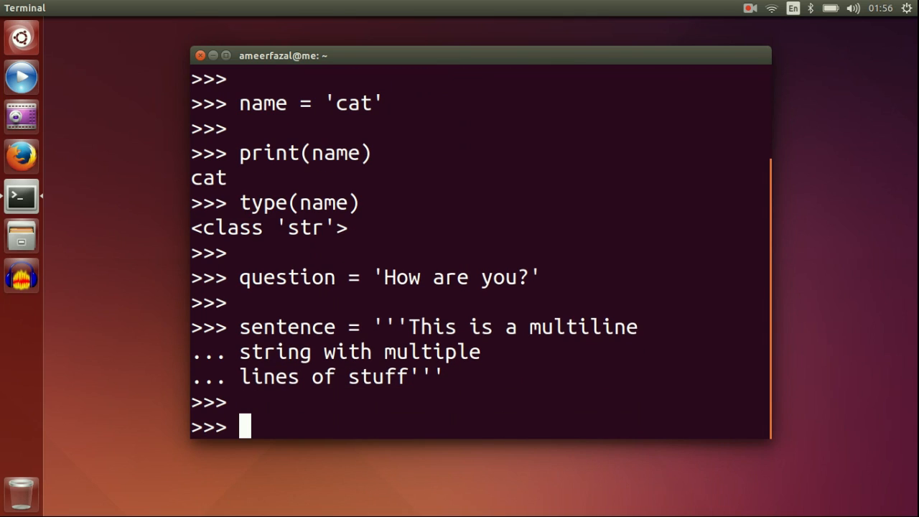
- Print question as 'How are you?' and print the three-line sentence string
type("print")
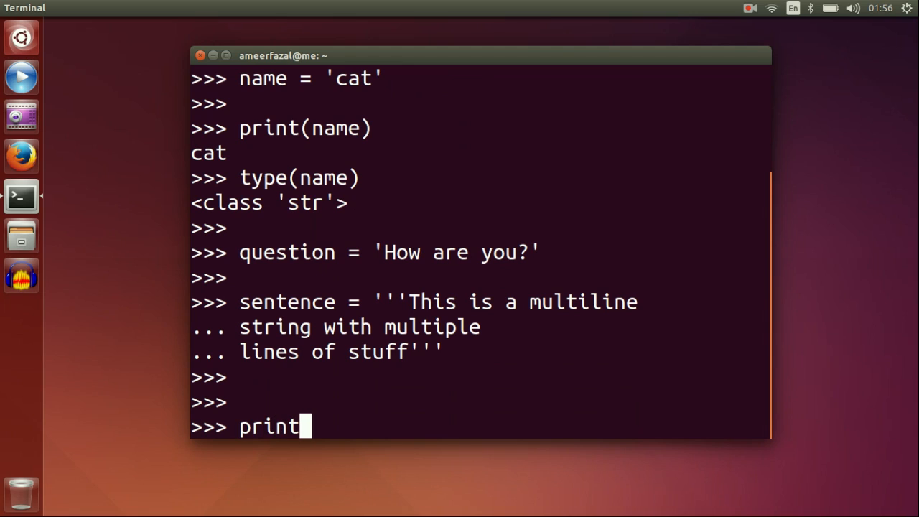
type("(q")
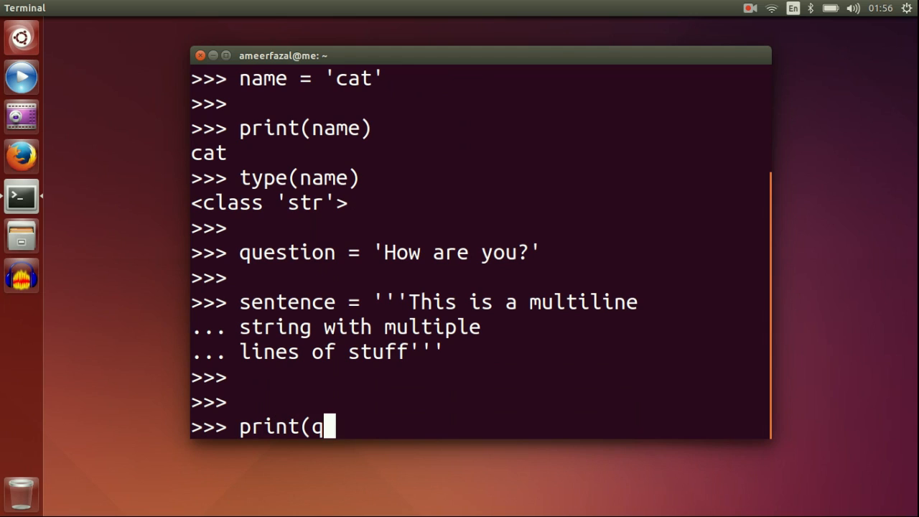
type("uestion)")
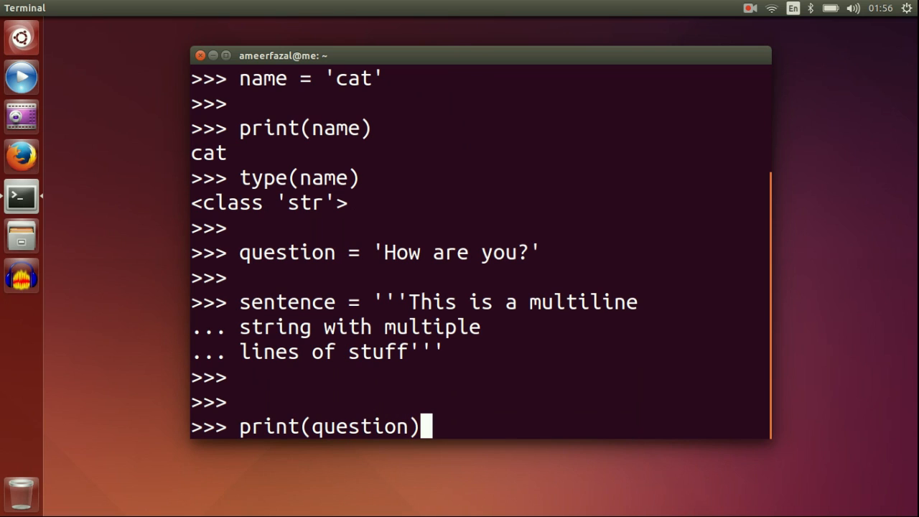
key("Return")
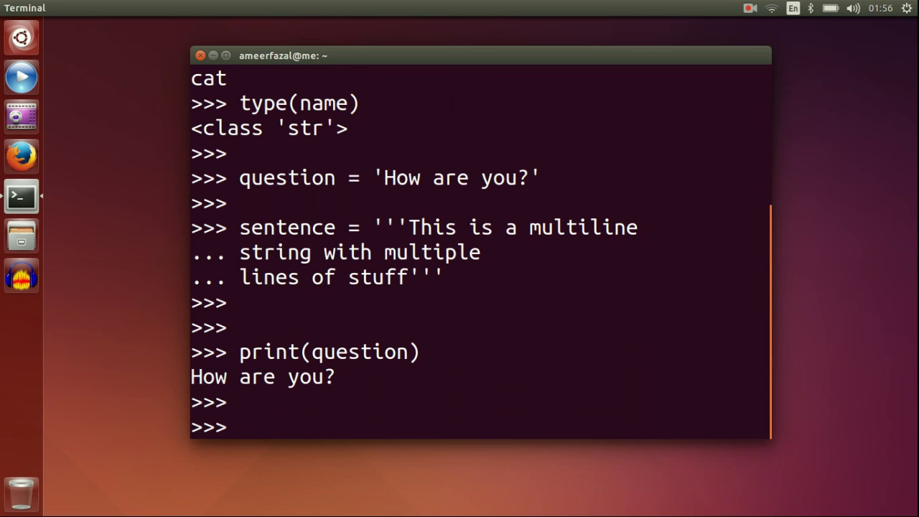
type("print(sent")
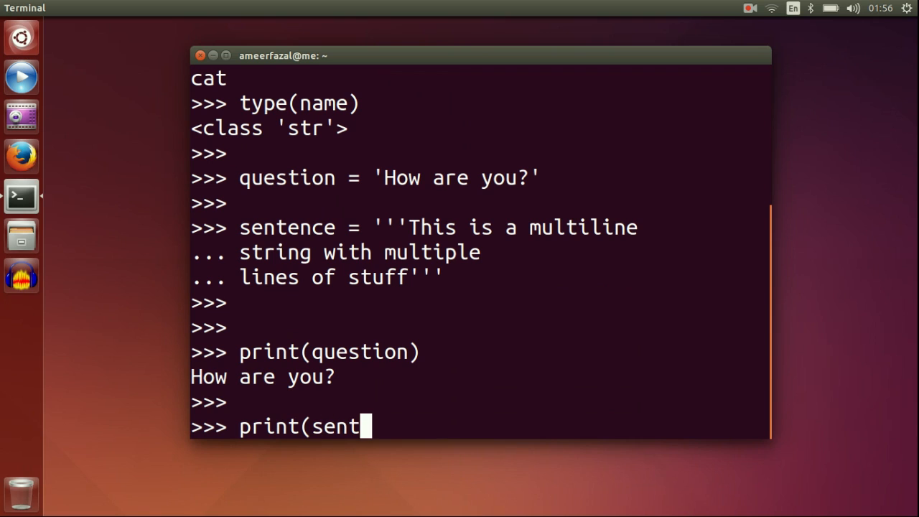
key("Return")
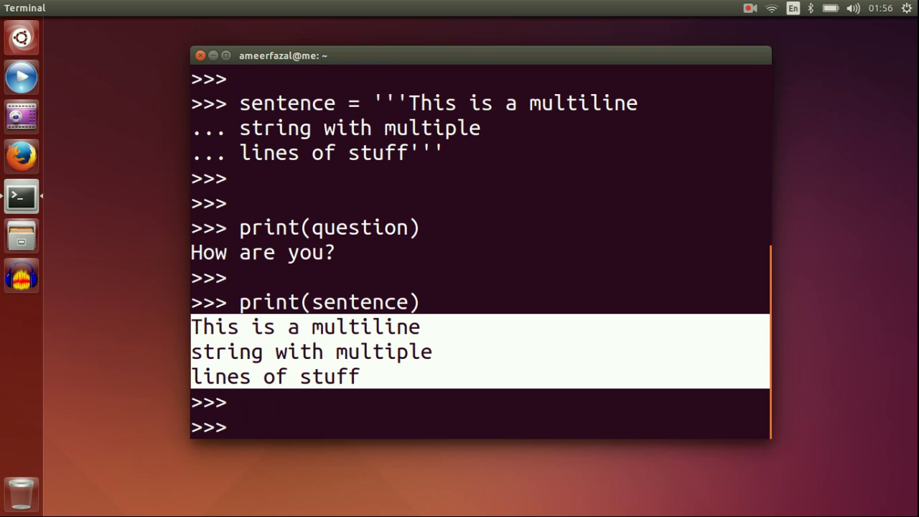
type("le")
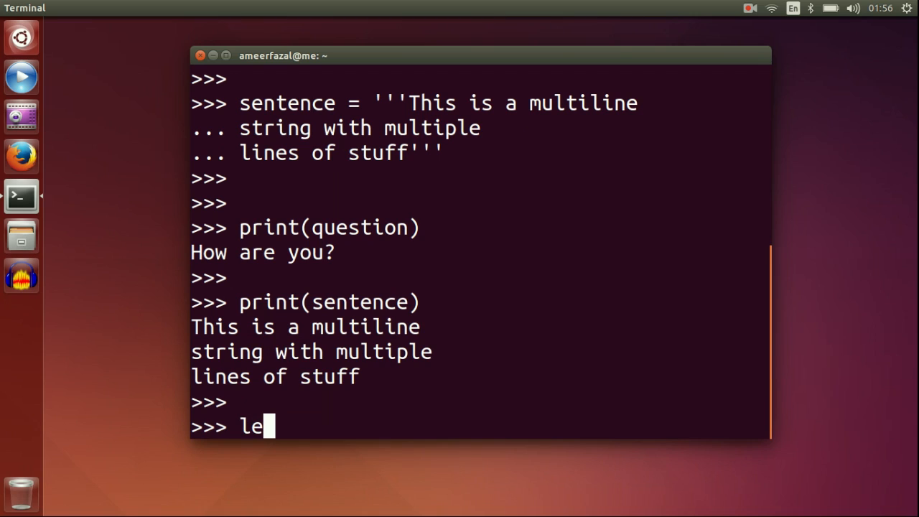
- Run len() on name, question and sentence, getting 3, 12 and 55
type("n(name")
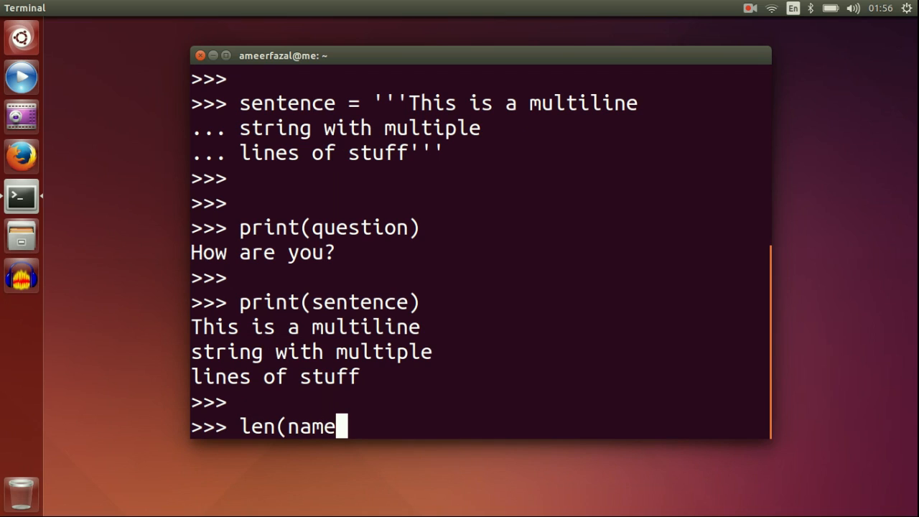
key("Return")
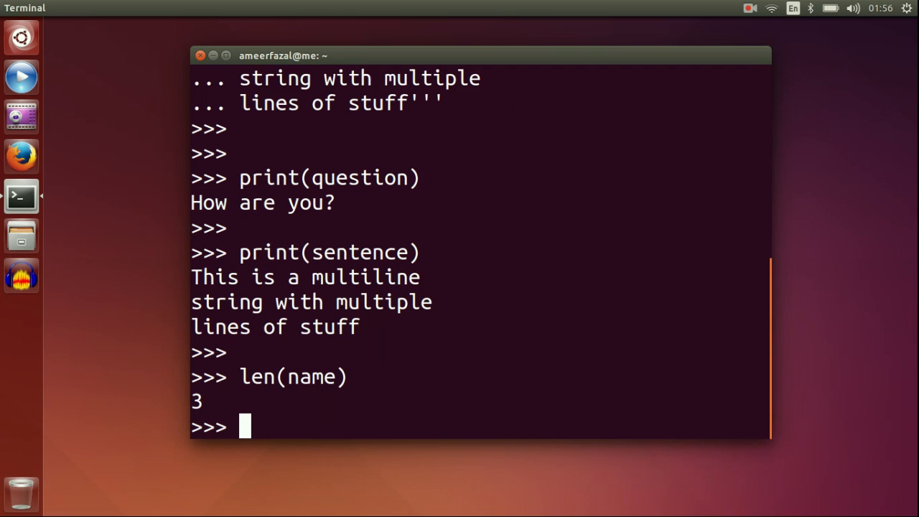
type("len")
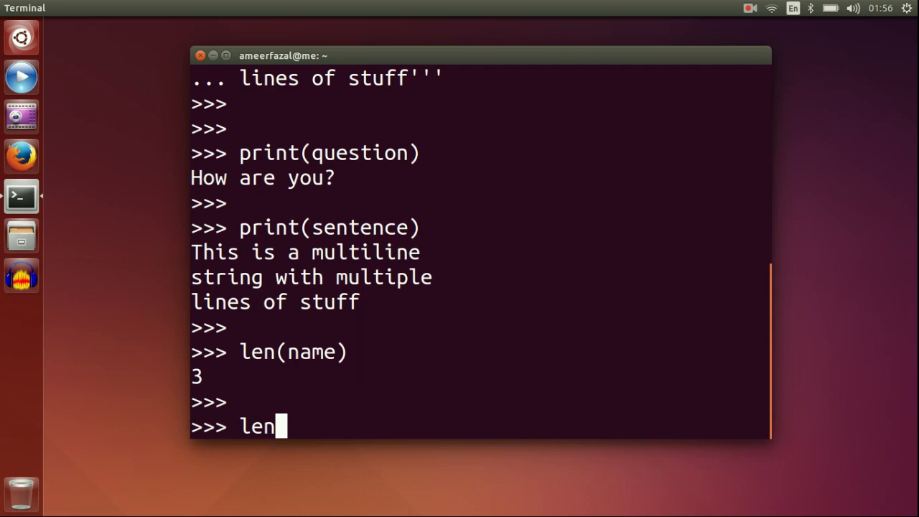
type("(quest")
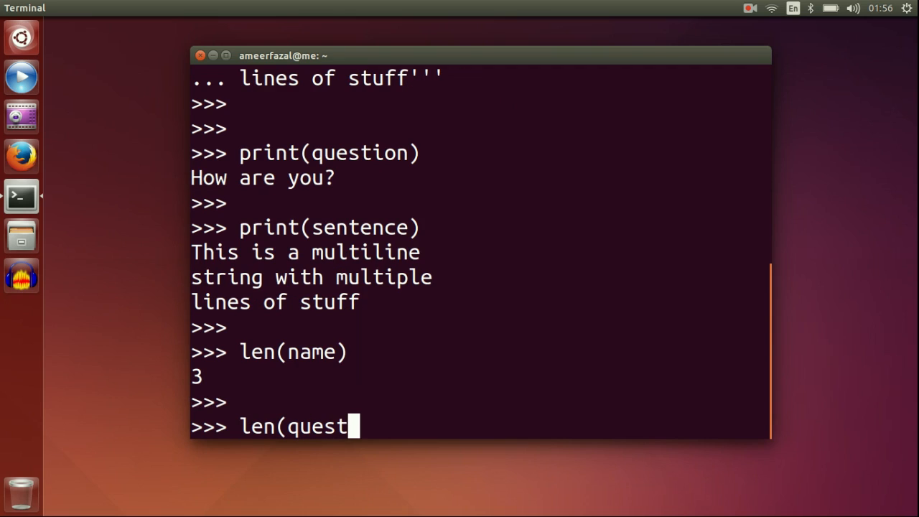
key("Return")
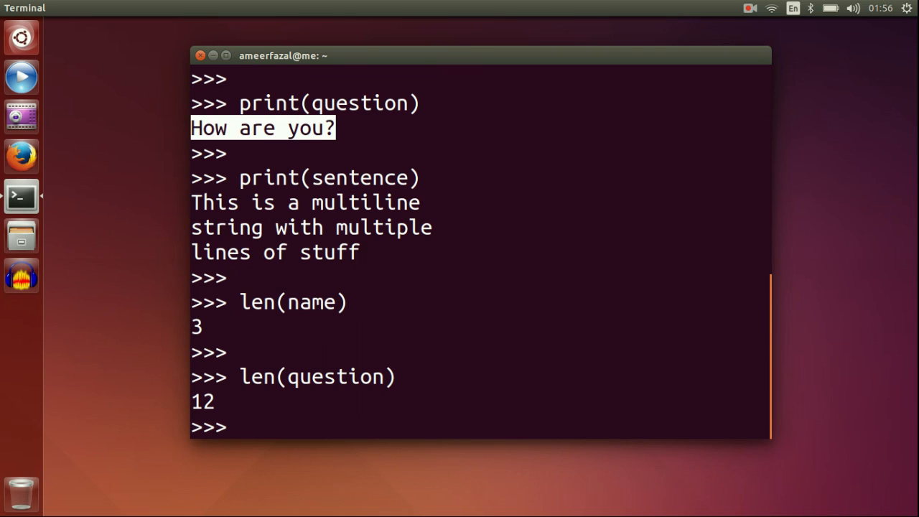
type("len(s")
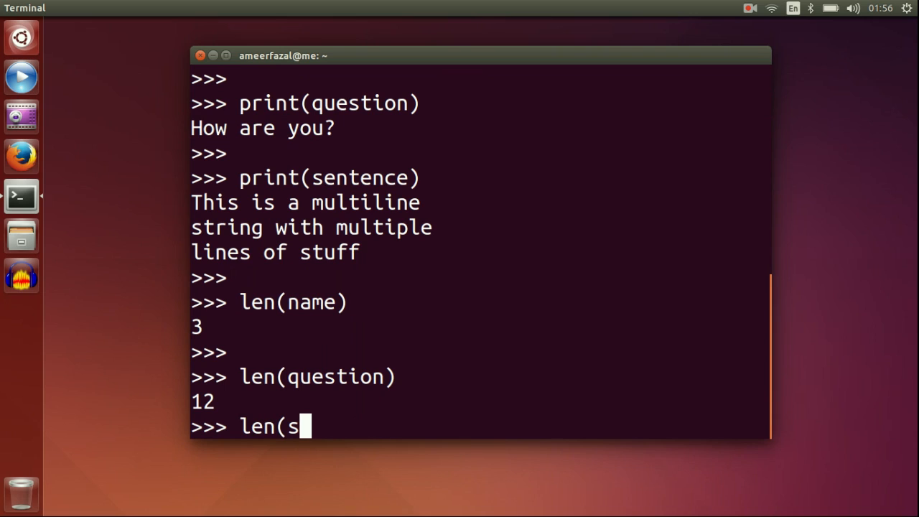
key("Return")
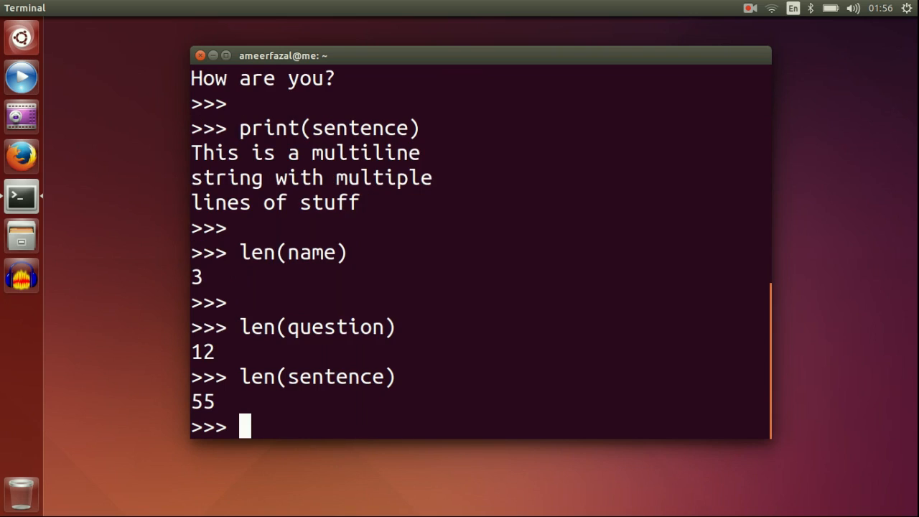
key("Return")
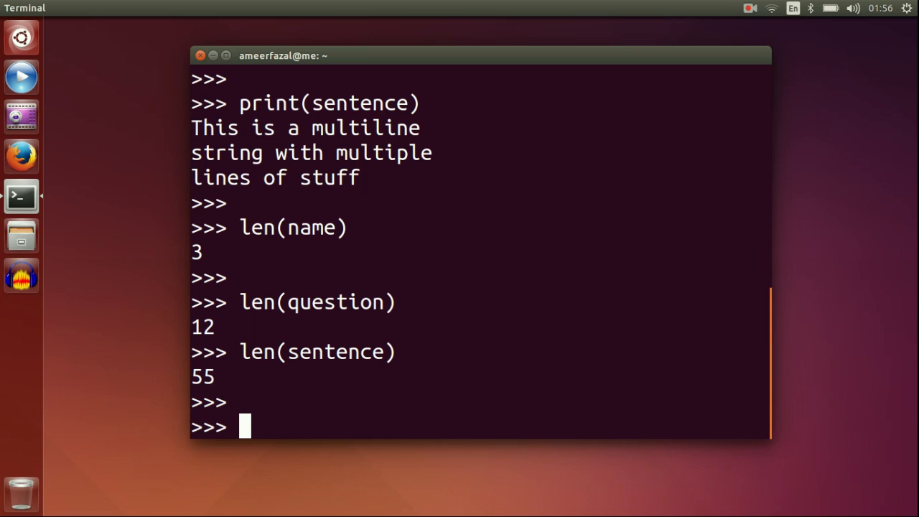
- Assign the empty string example = '' and print it
type("example = '")
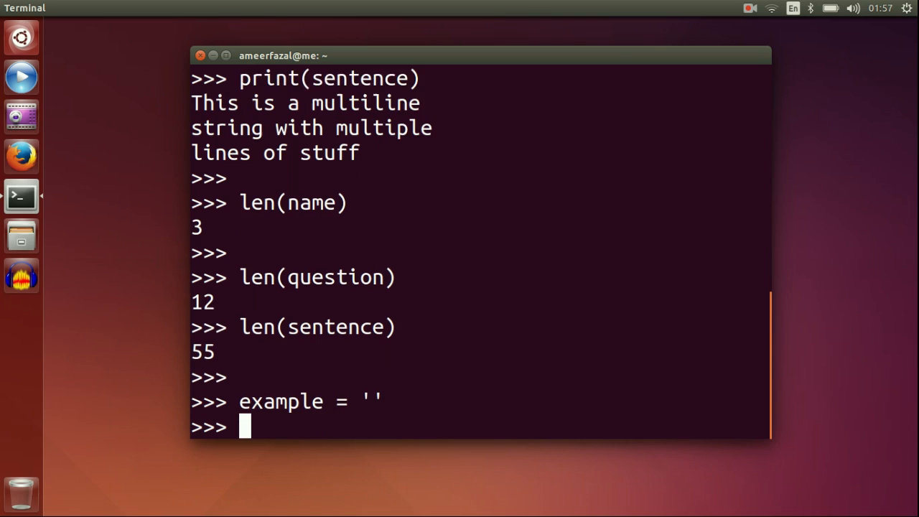
type("print")
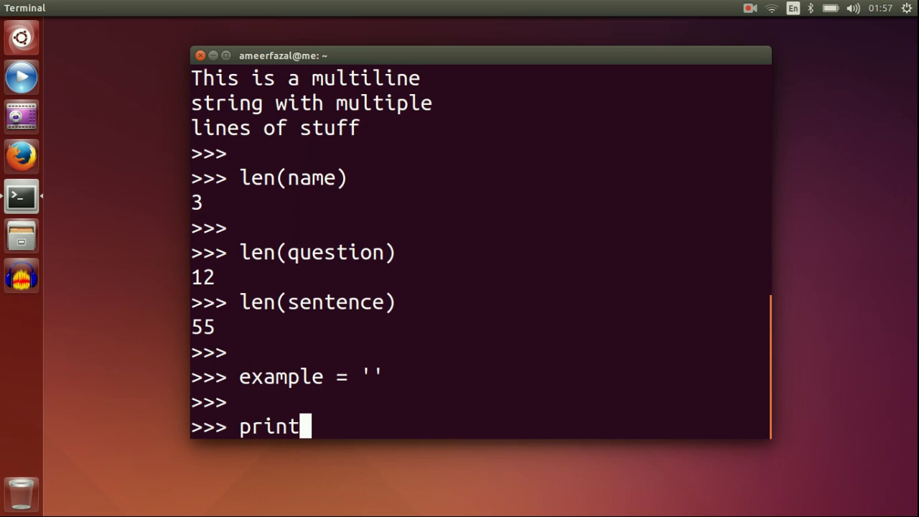
type("(example")
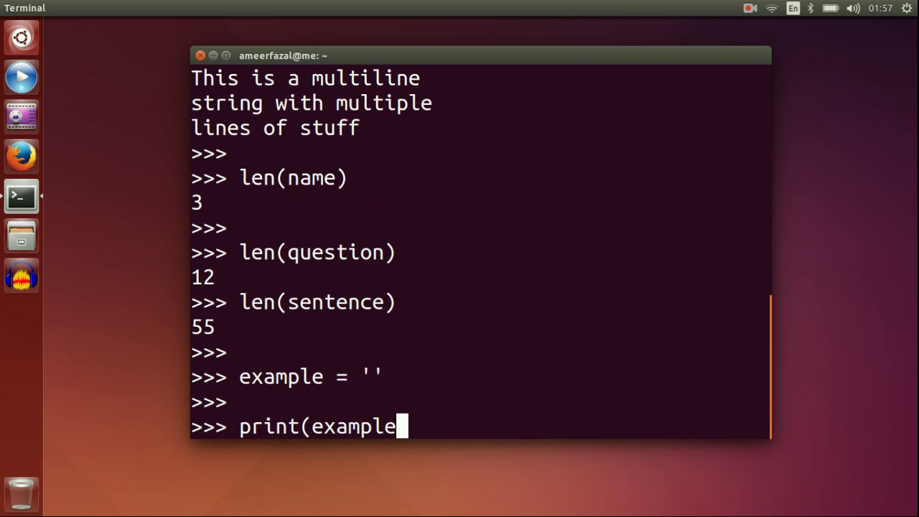
key("Return")
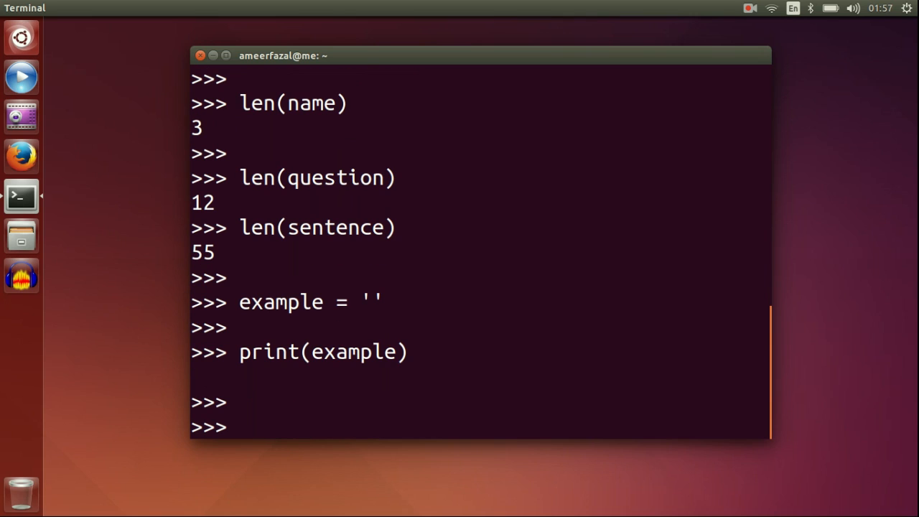
- Check type(example) and len(example) for the empty string
type("ty")
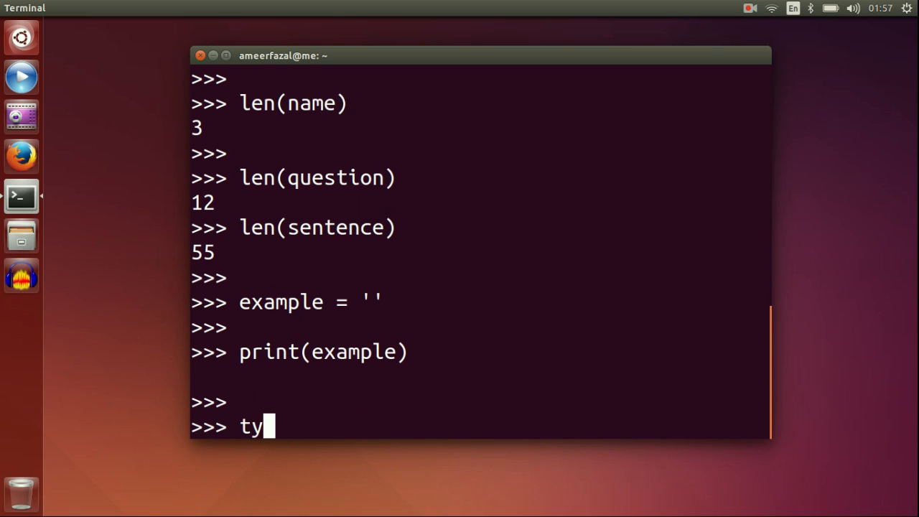
type("pe(exam")
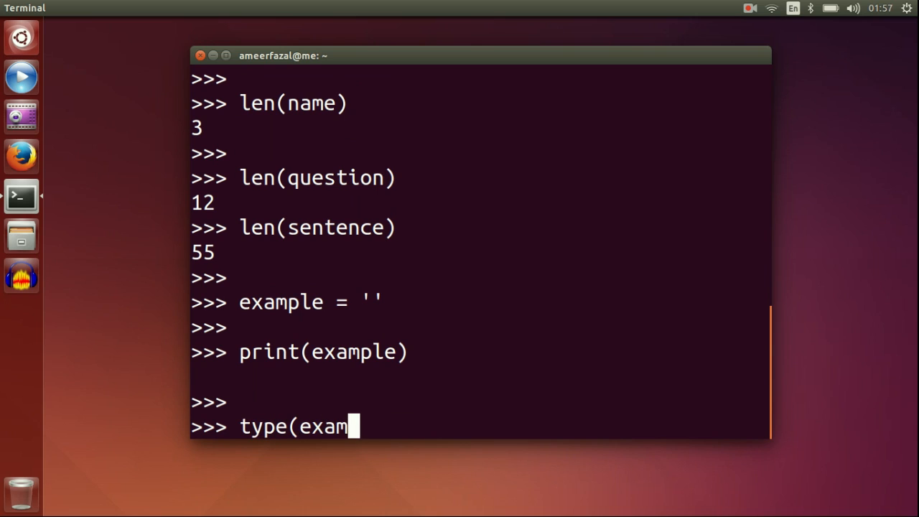
key("Return")
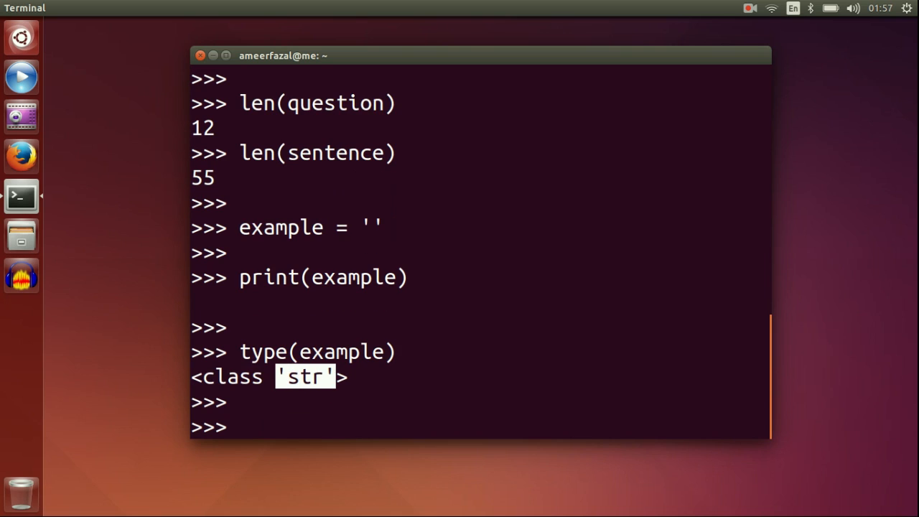
type("len")
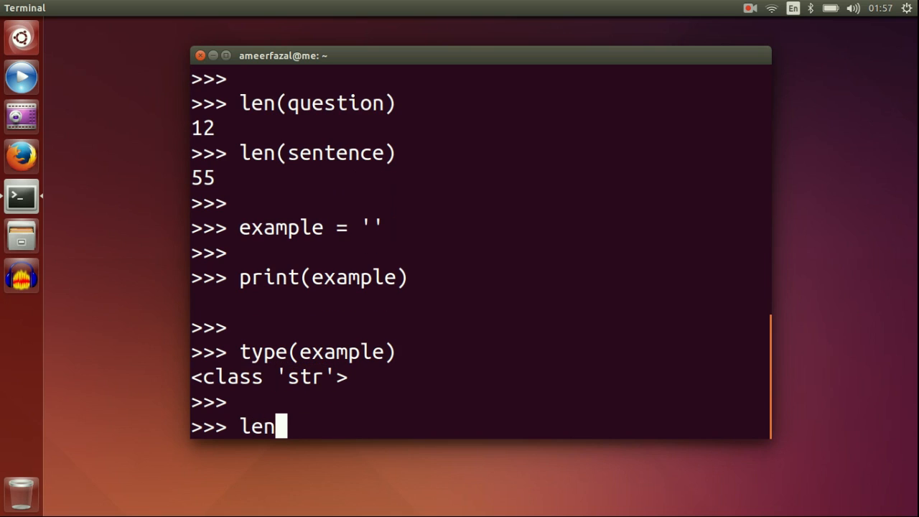
type("(example")
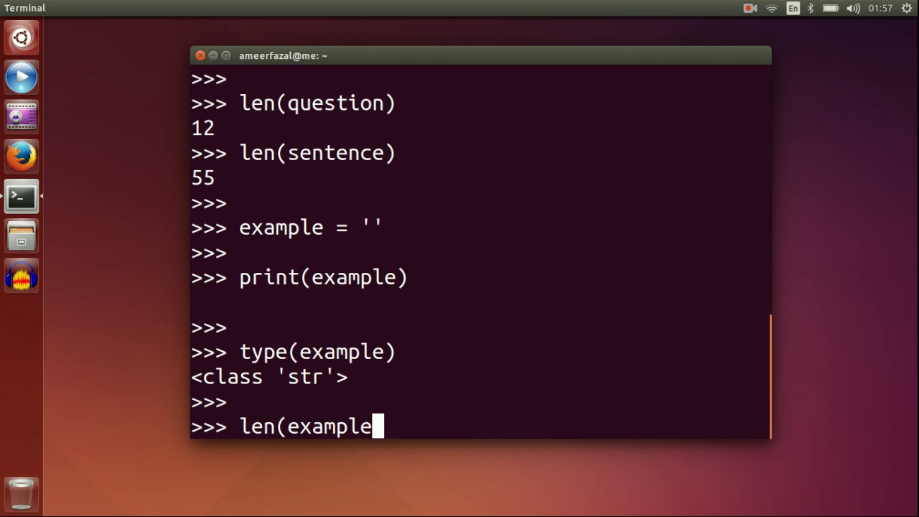
key("Return")
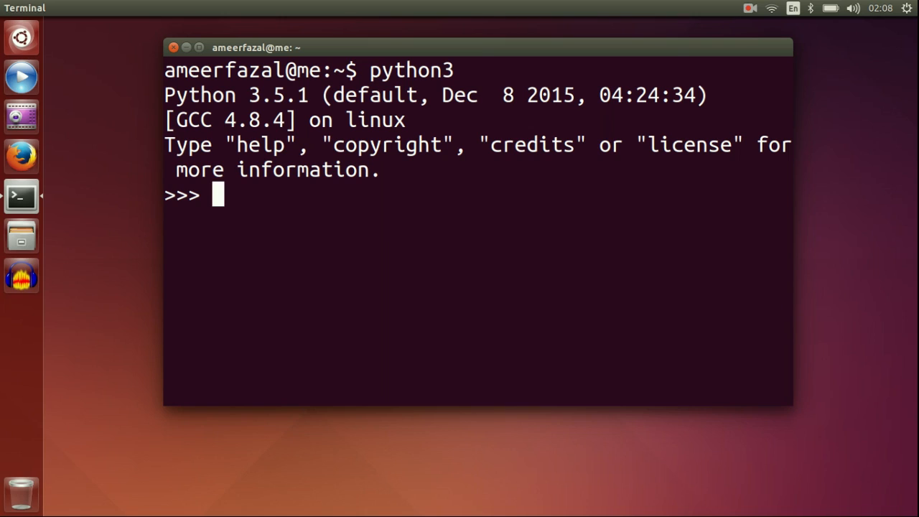
- Assign alcohol = 'beer\nwine' and print it, showing beer and wine on separate lines
type("alcoho")
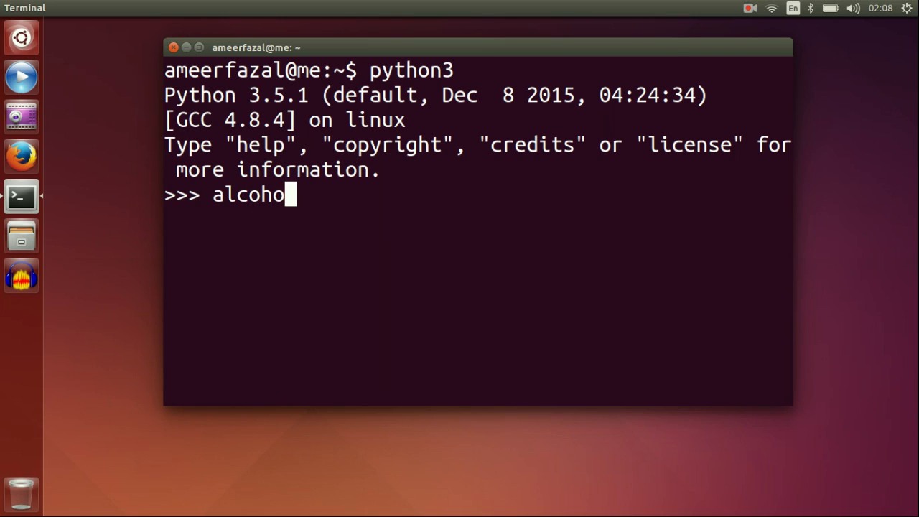
type("l = 'be")
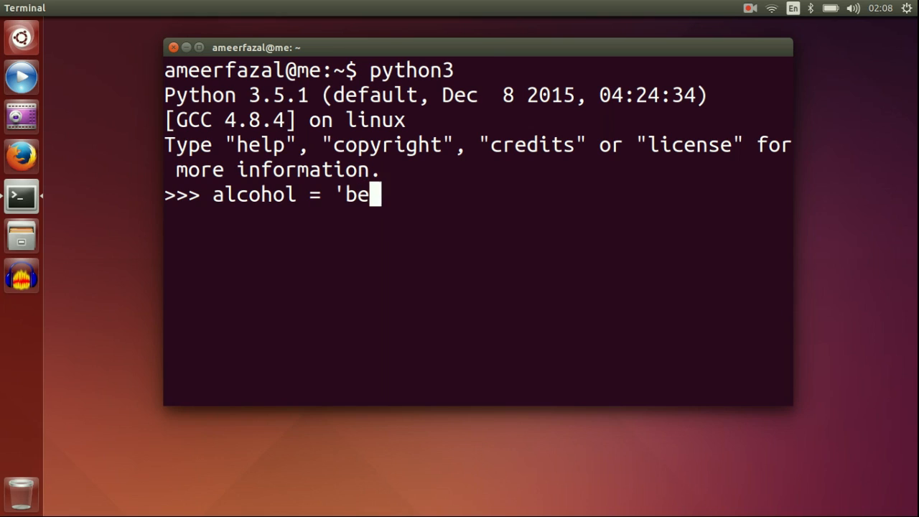
type("er\\nwine")
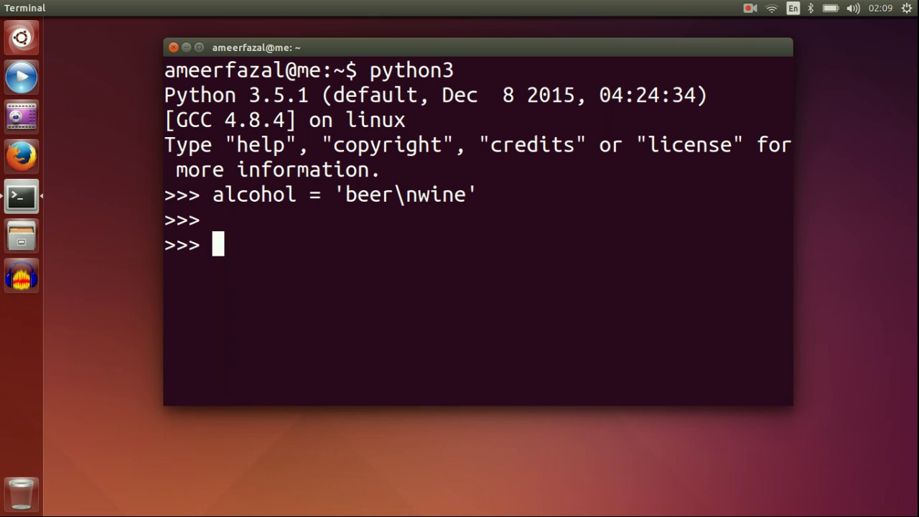
type("print")
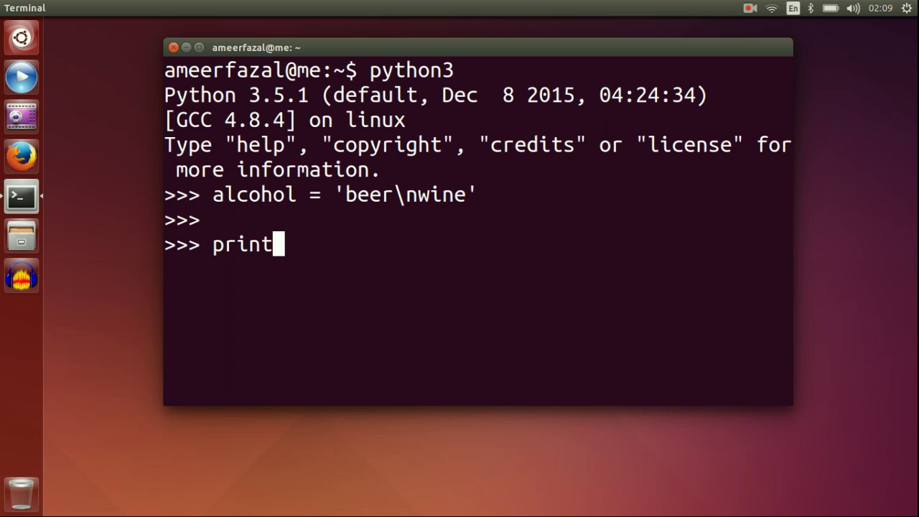
type("(alco")
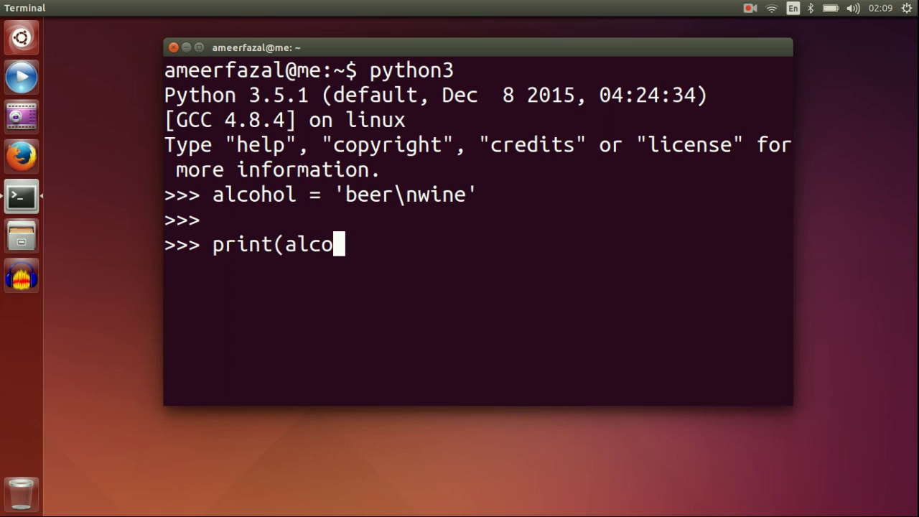
key("Return")
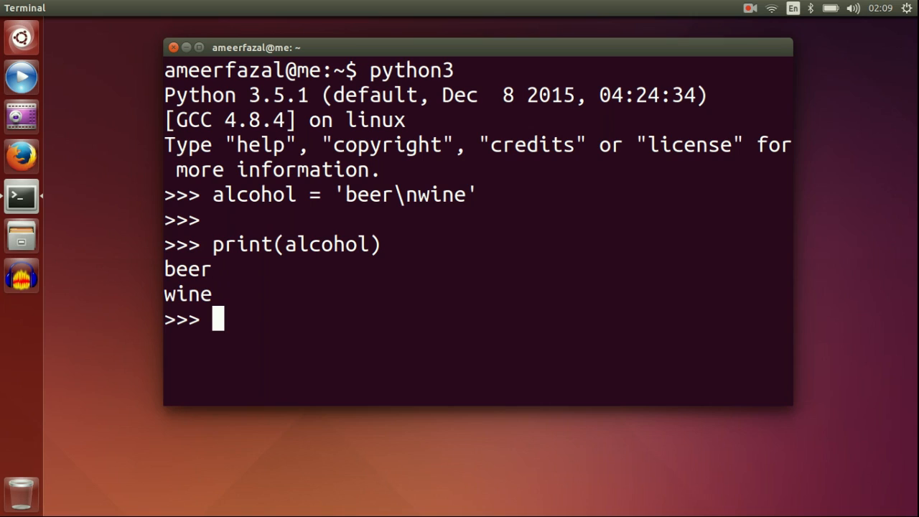
- Get len('\n') as 1 and len('dog\thuman') as 9
type("len")
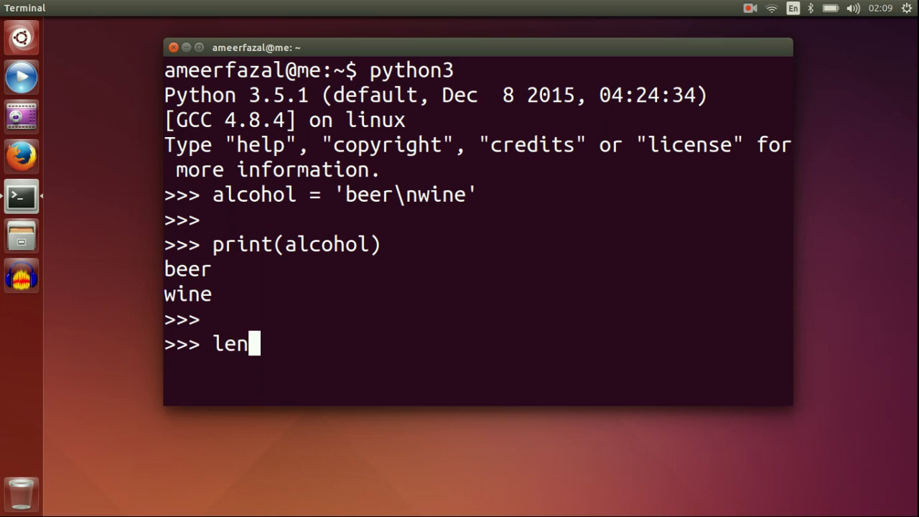
type("('\\")
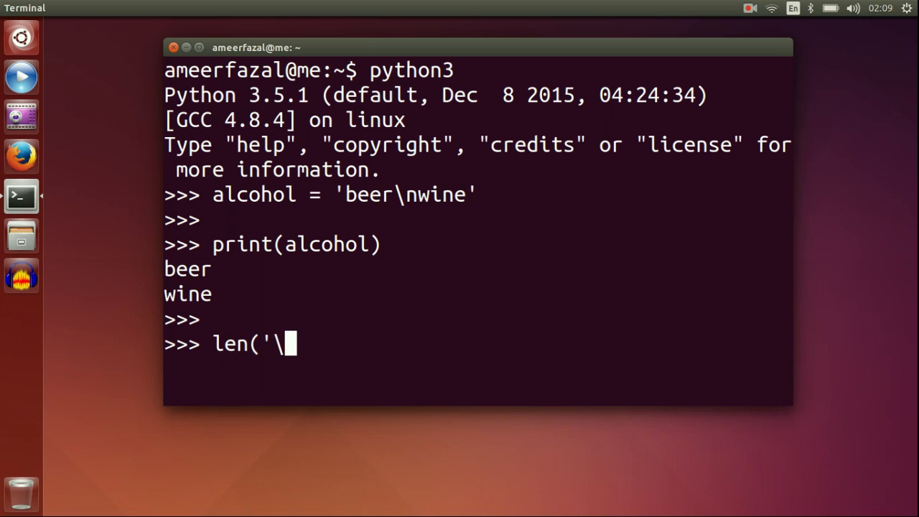
type("n')")
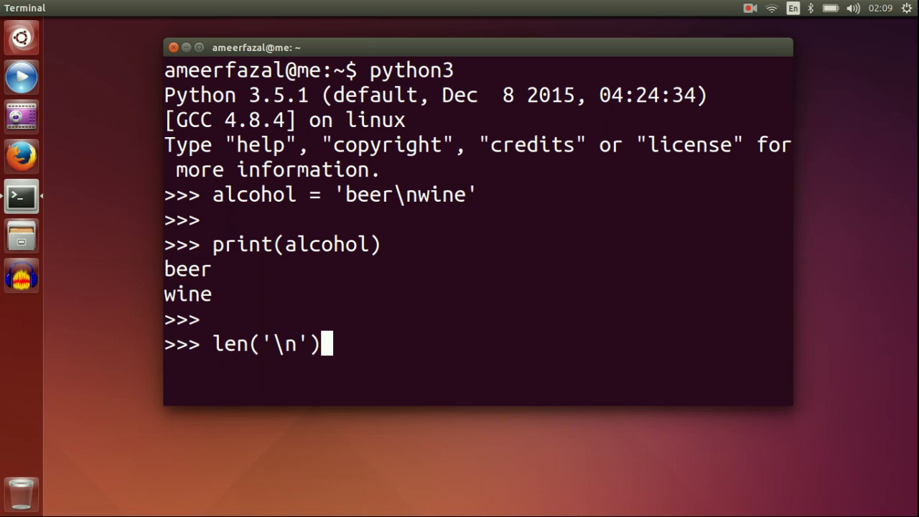
key("Return")
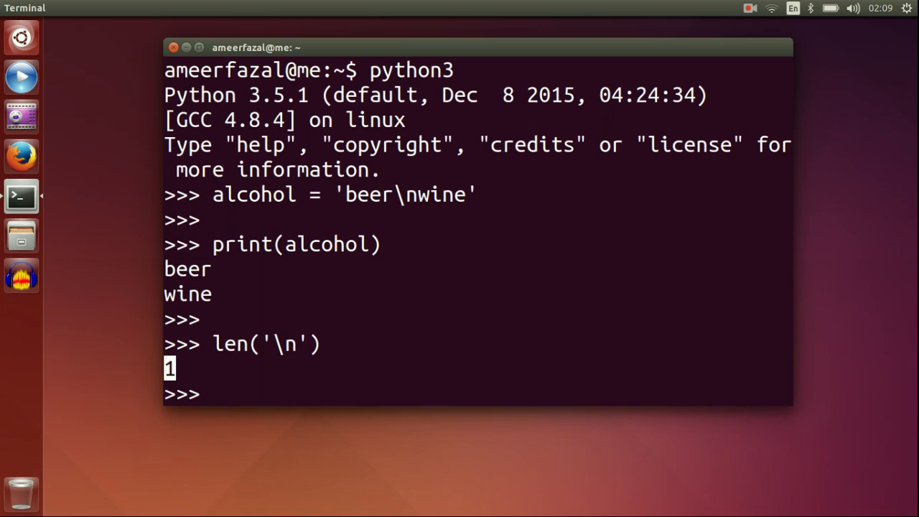
type("le")
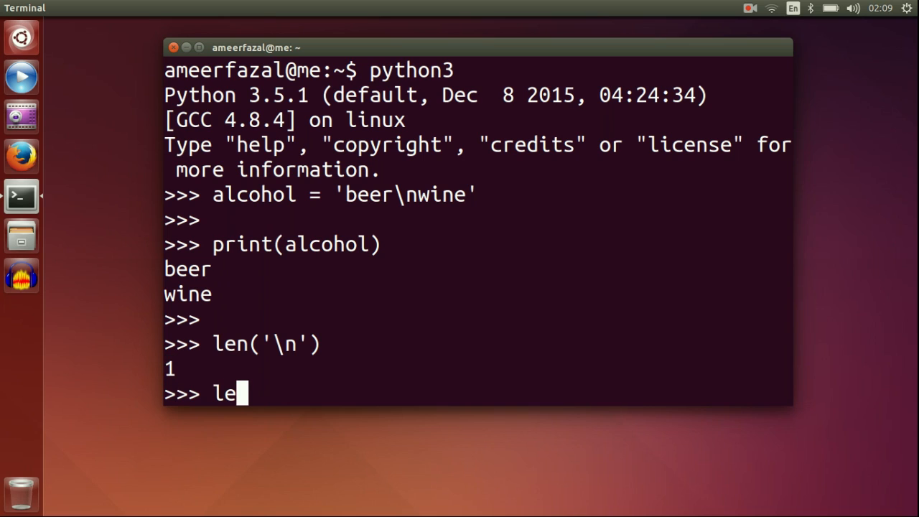
type("n(")
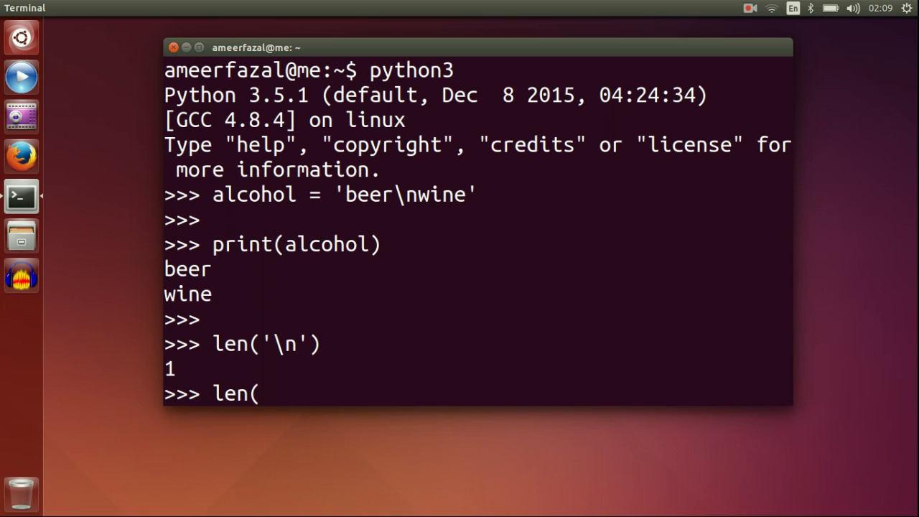
type("'d")
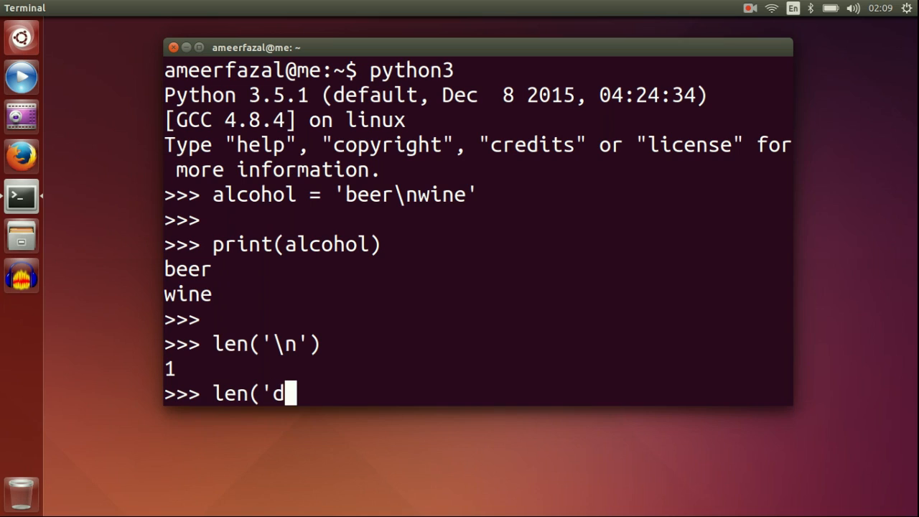
type("og\\")
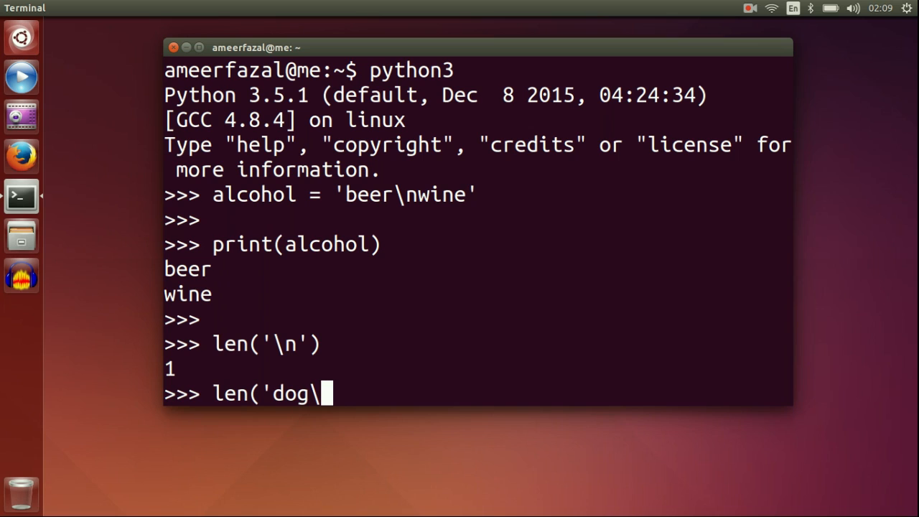
type("thu")
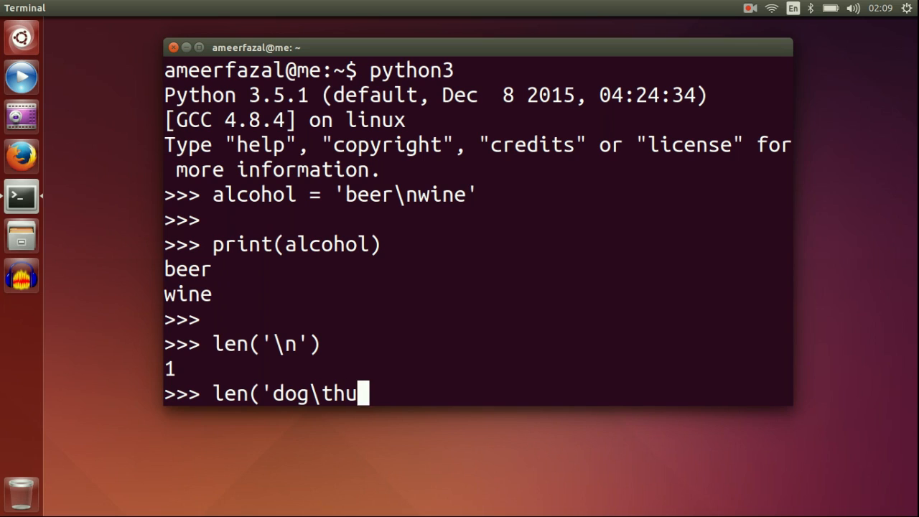
type("man'")
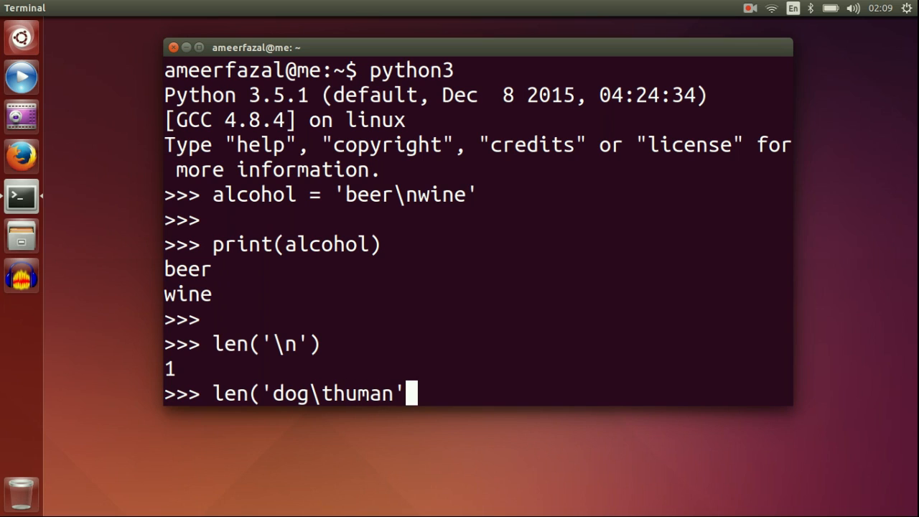
key("Return")
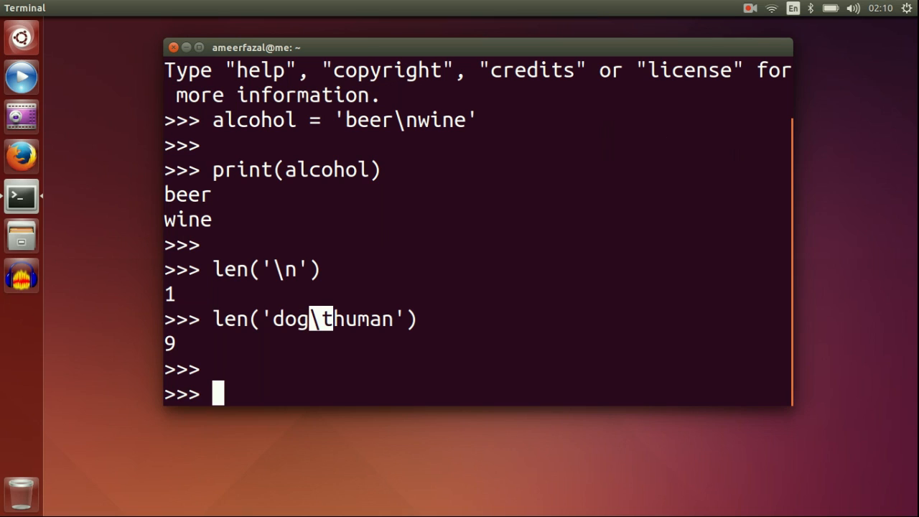
- Print 'dog\thuman' so dog and human appear tab-separated
type("print")
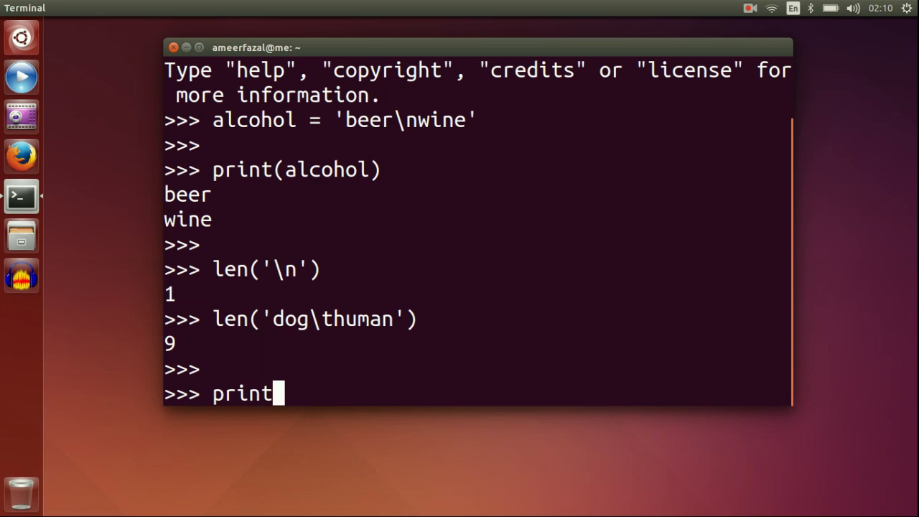
type("('")
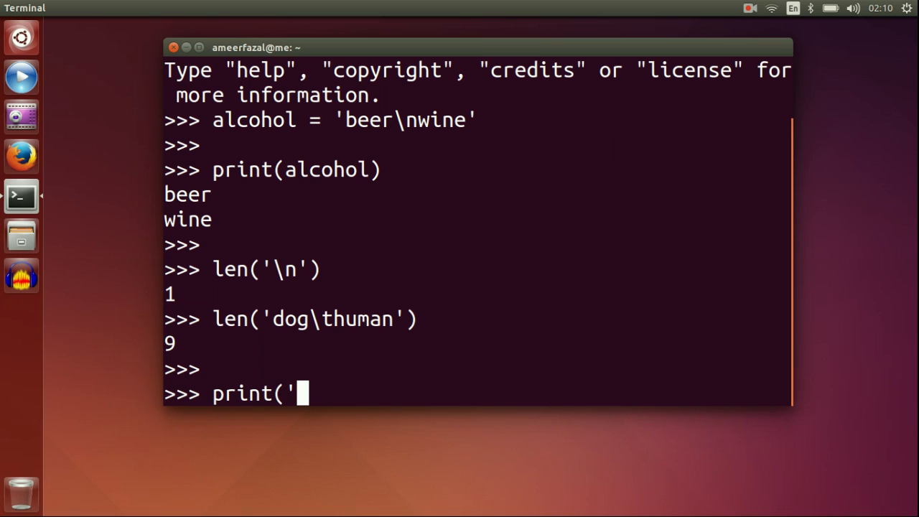
type("dog\\")
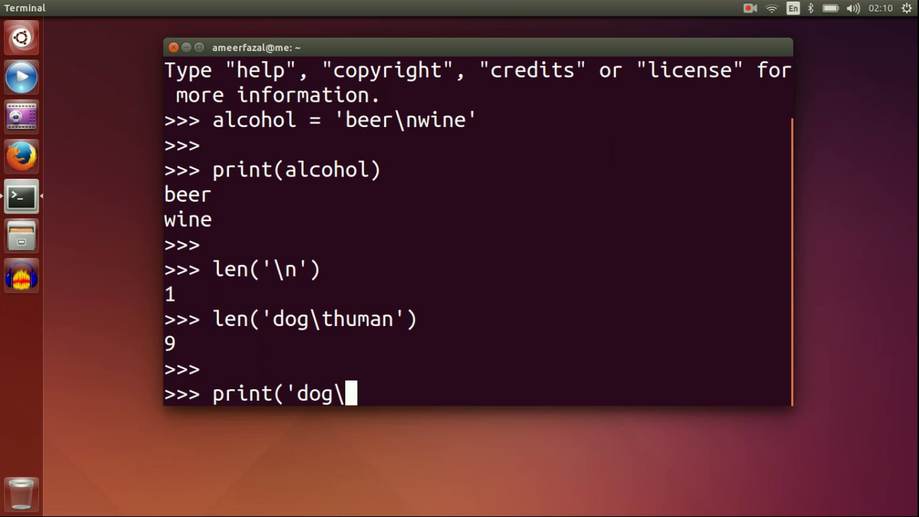
type("thuman")
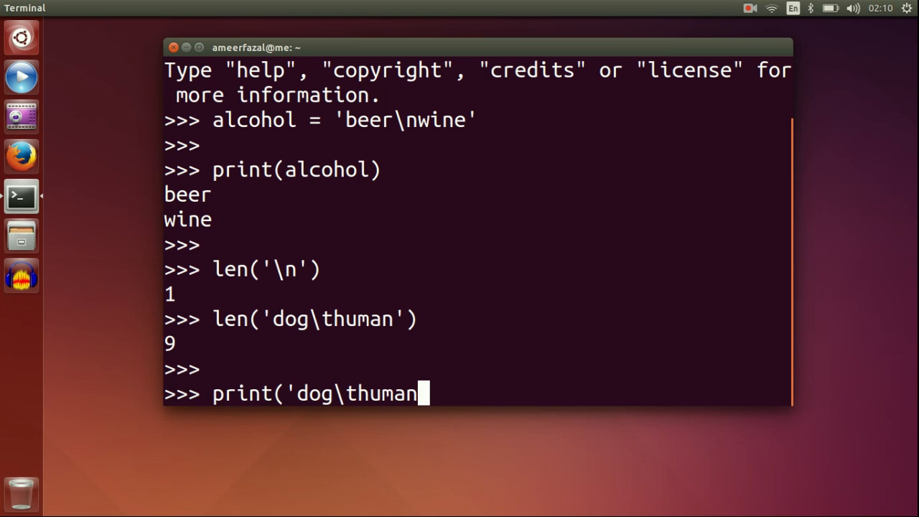
type("')")
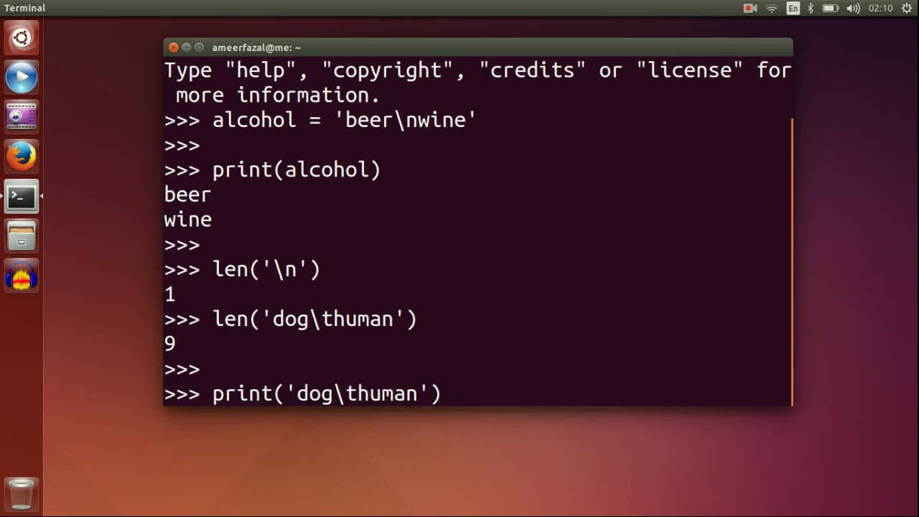
key("Return")
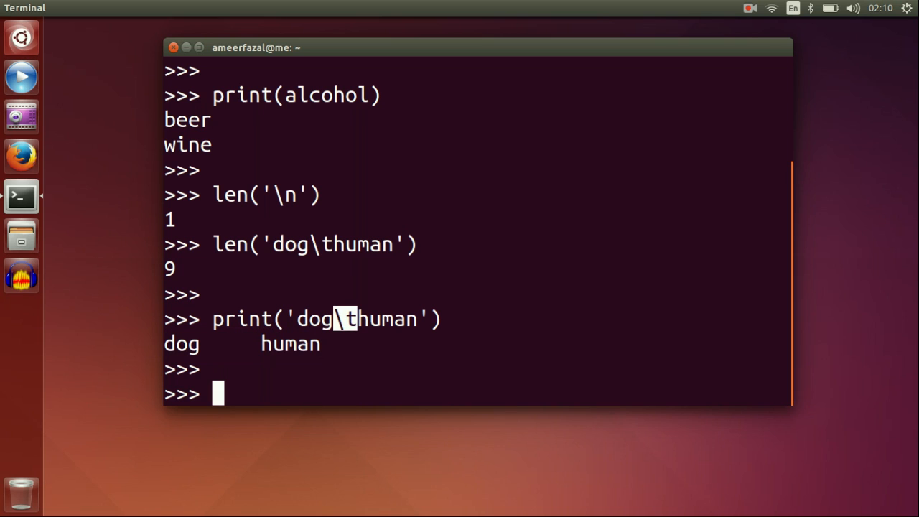
key("Return")
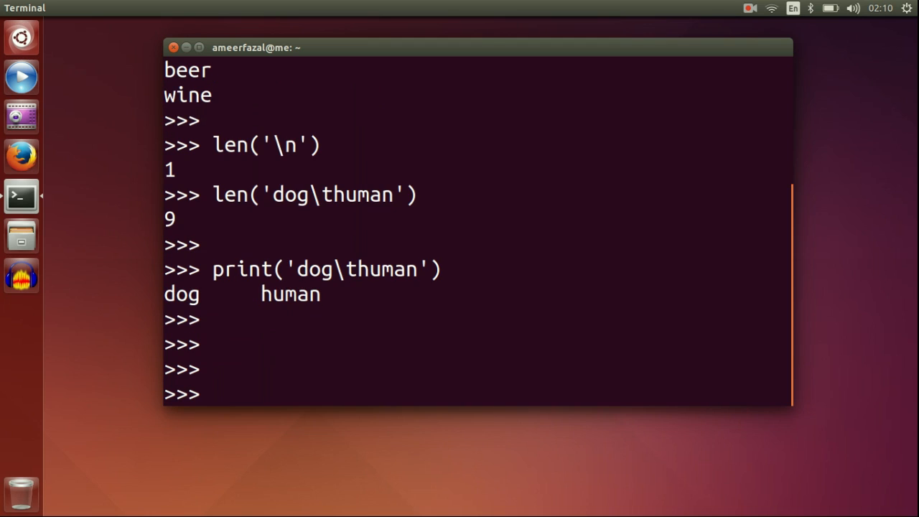
- Enter comments '#this is a comment' and '#program for addition', then begin '#program for anti-gra'
type("#this is a comment")
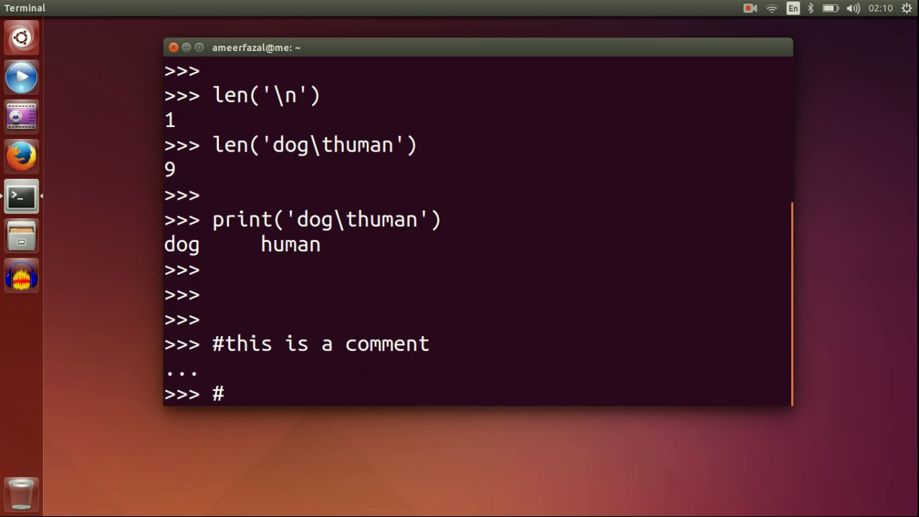
type("program")
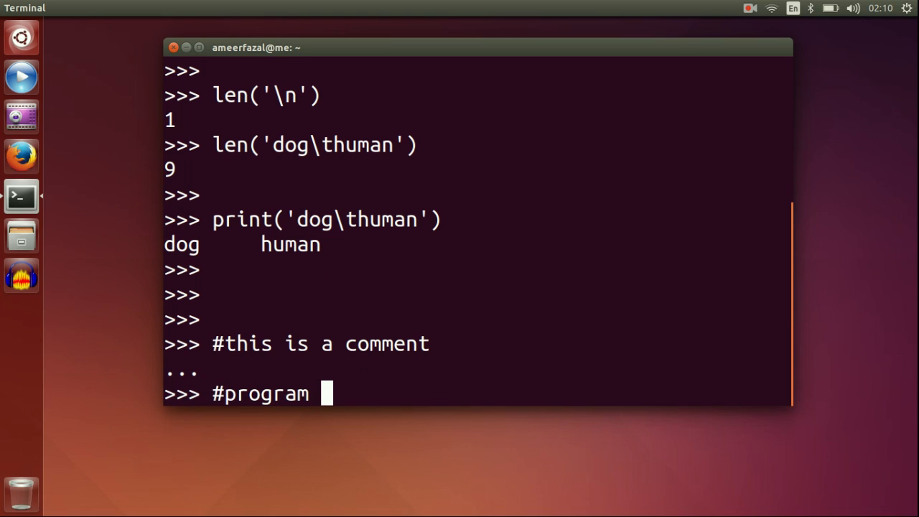
type("for addition")
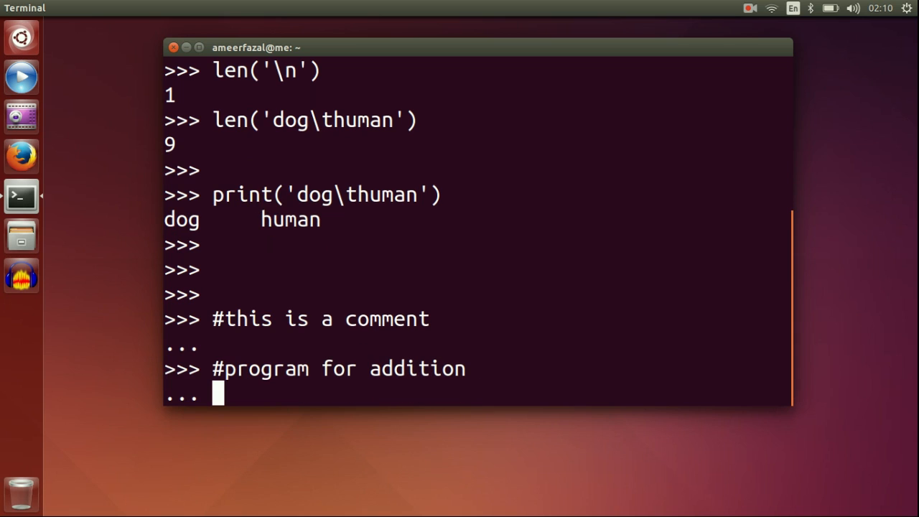
type("#")
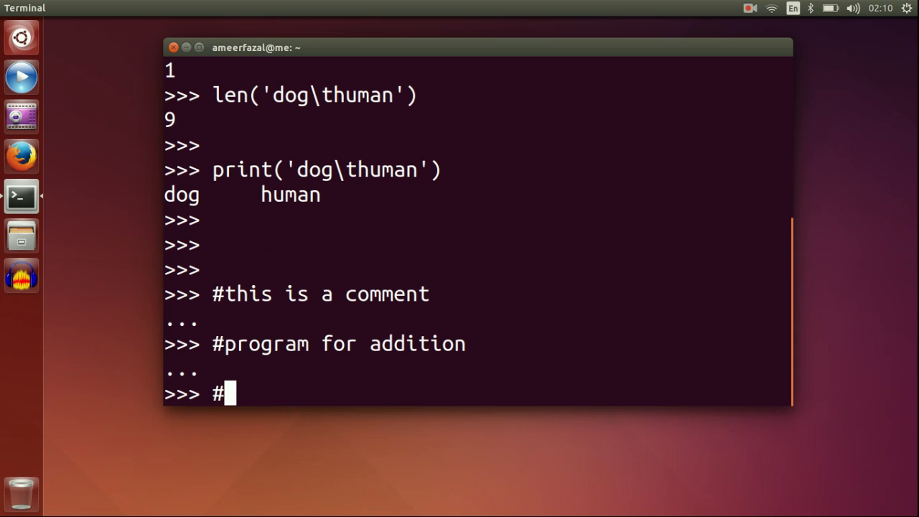
type("program f")
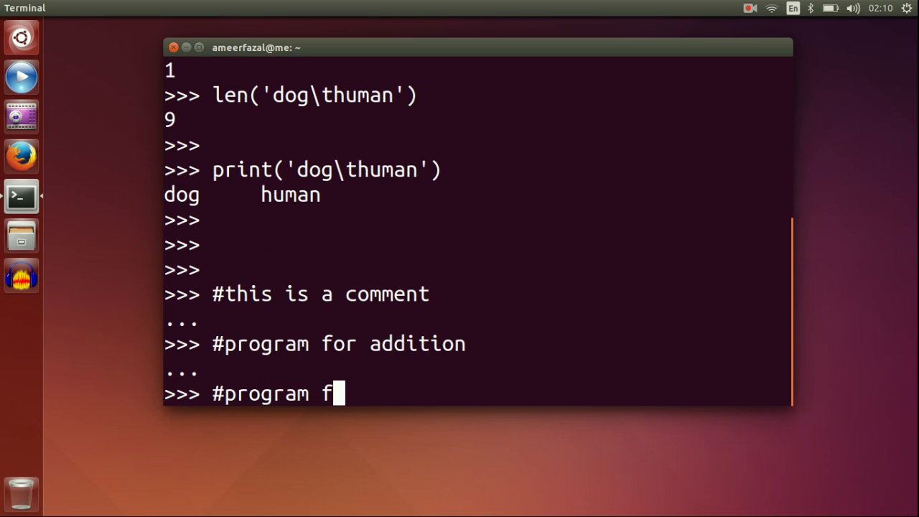
type("or an")
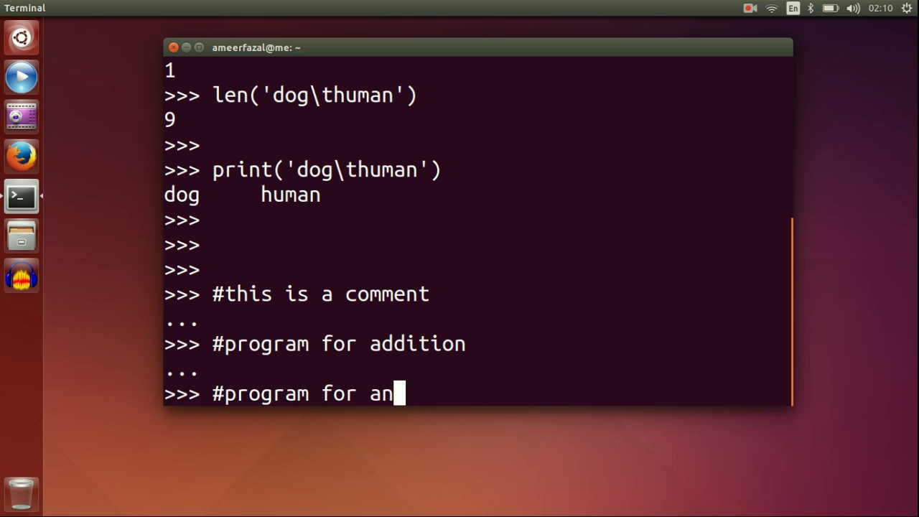
type("ti")
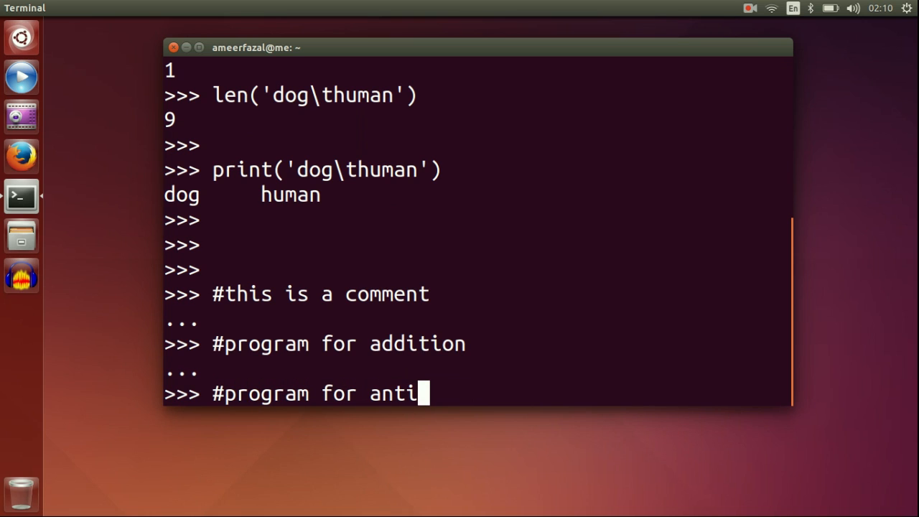
type("-gra")
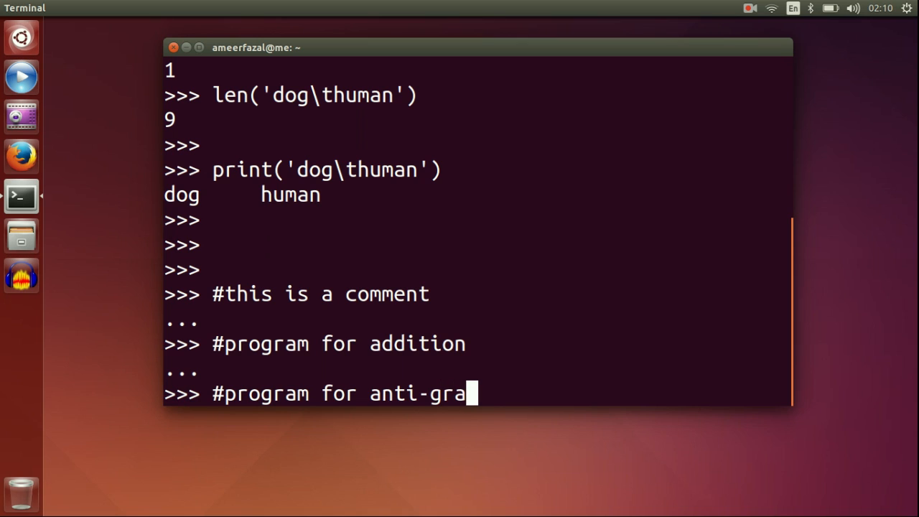